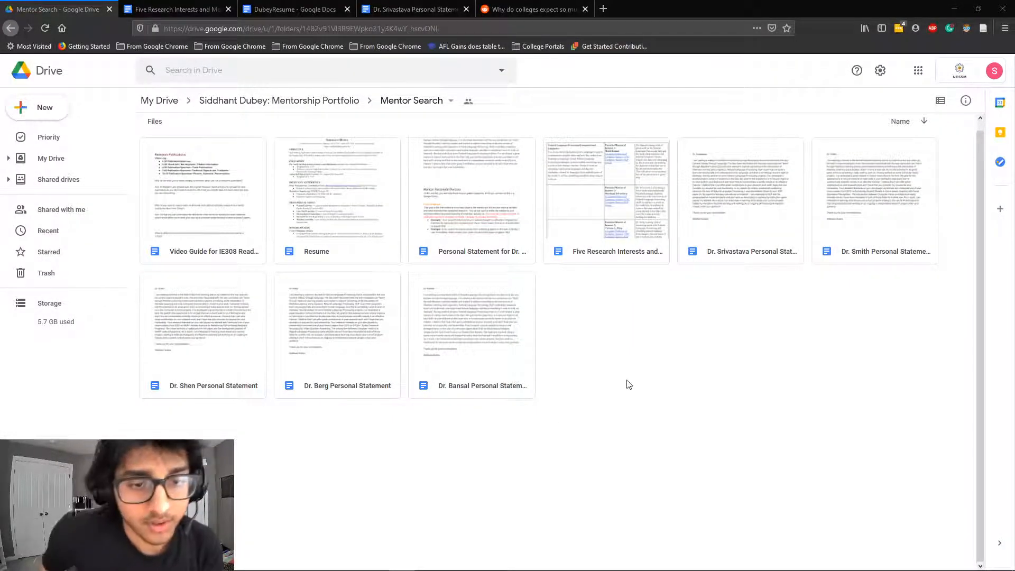
mouse_move(535, 345)
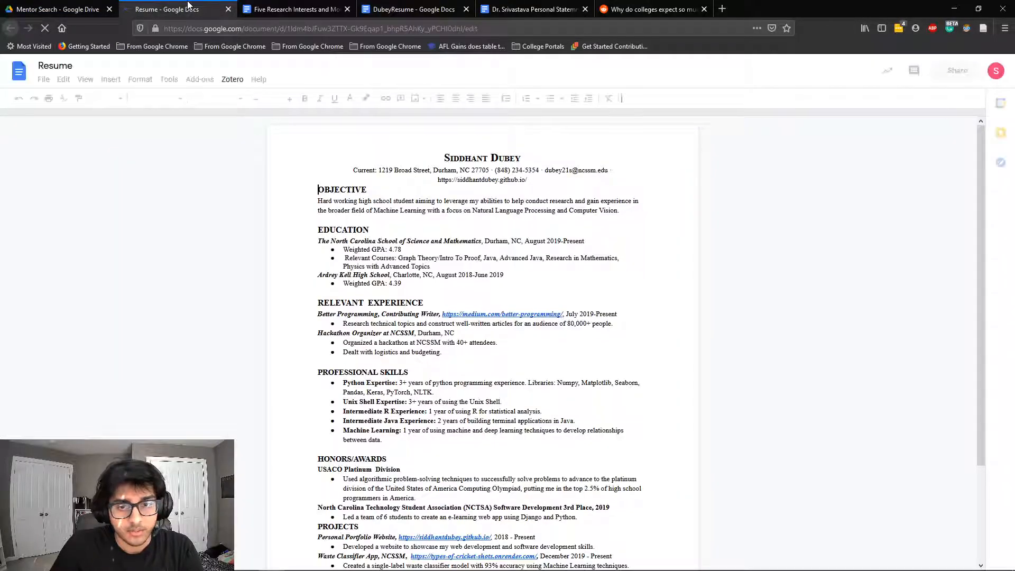
Switch to the DubeyResume document and scroll down through the resume
click(55, 9)
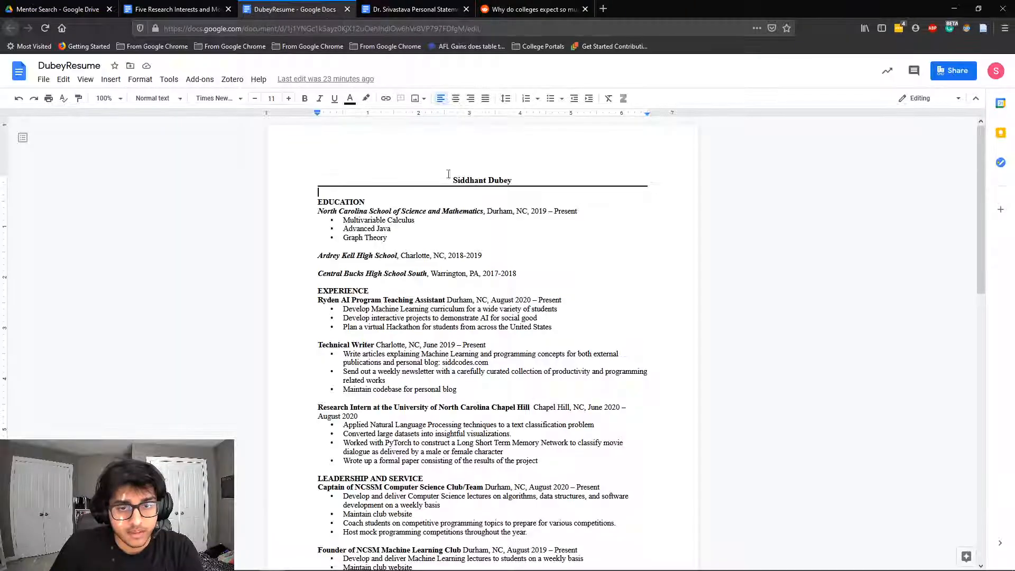
scroll(down, 3)
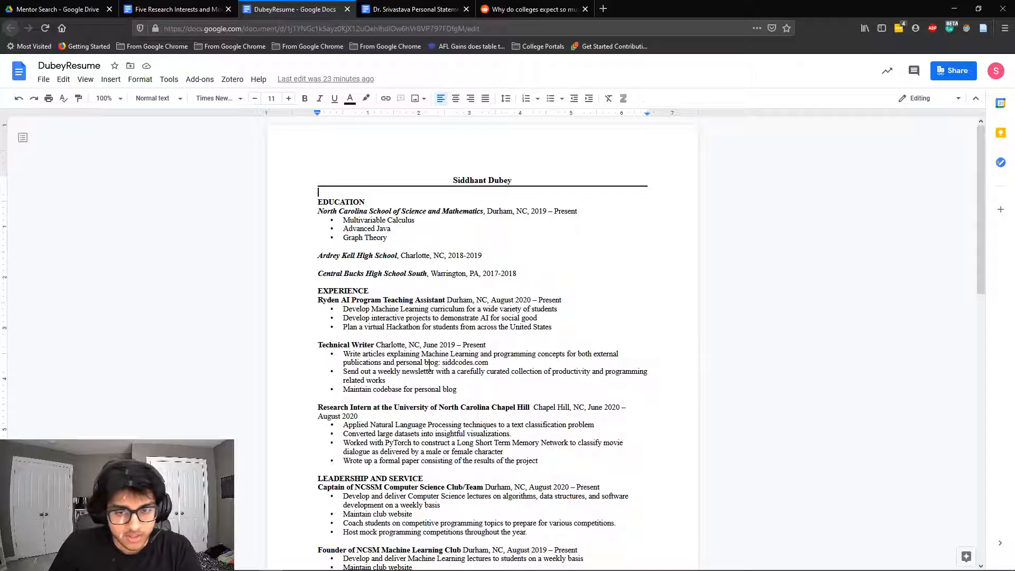
scroll(down, 3)
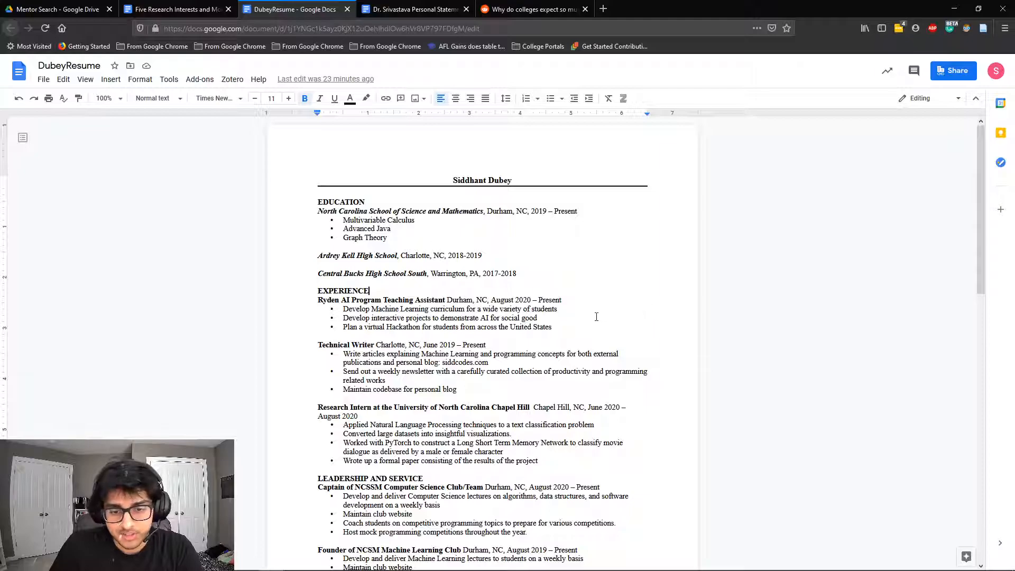
scroll(down, 3)
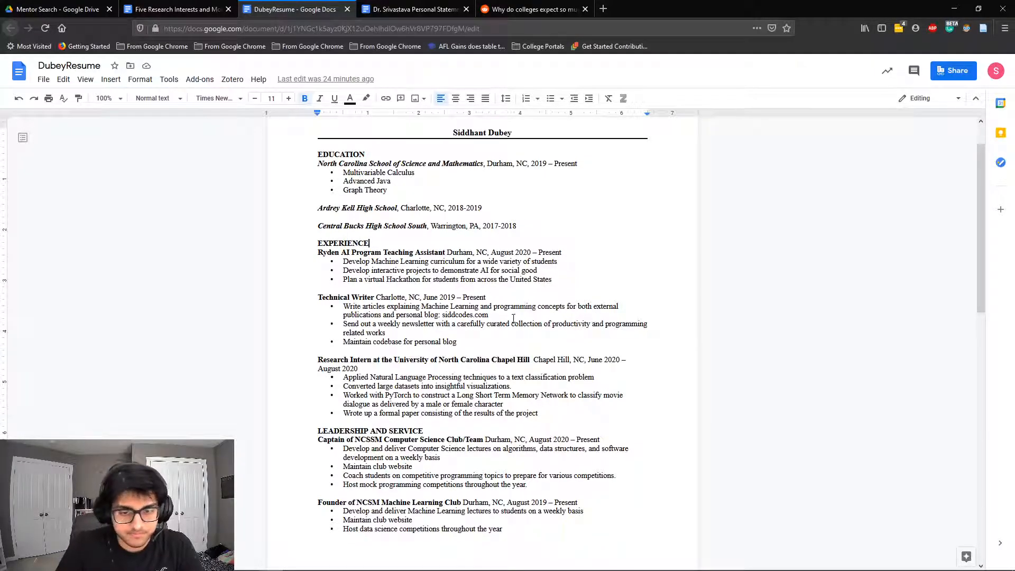
Highlight the Research Intern and Technical Writer entries while discussing them
drag(317, 360, 538, 413)
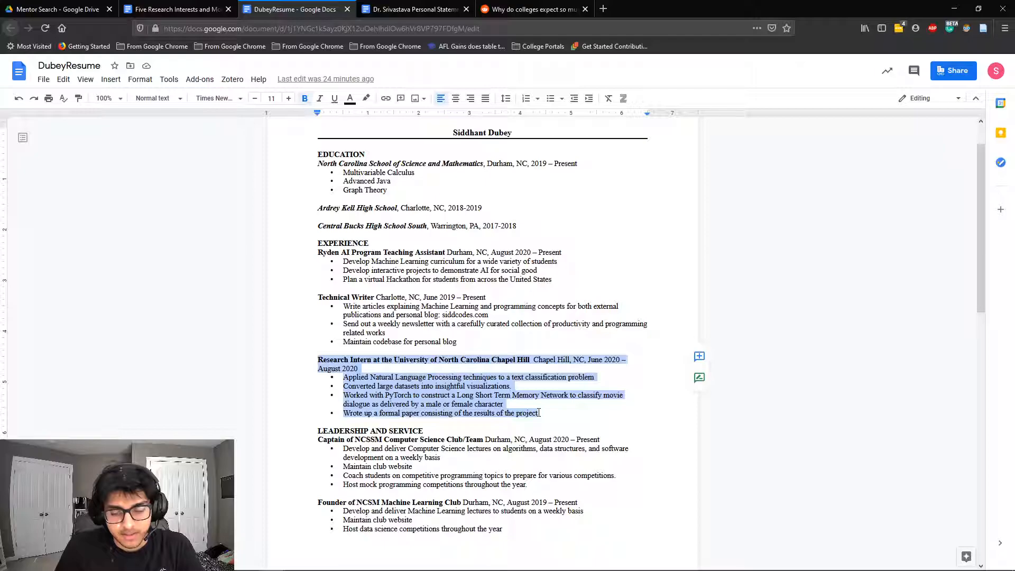
click(540, 413)
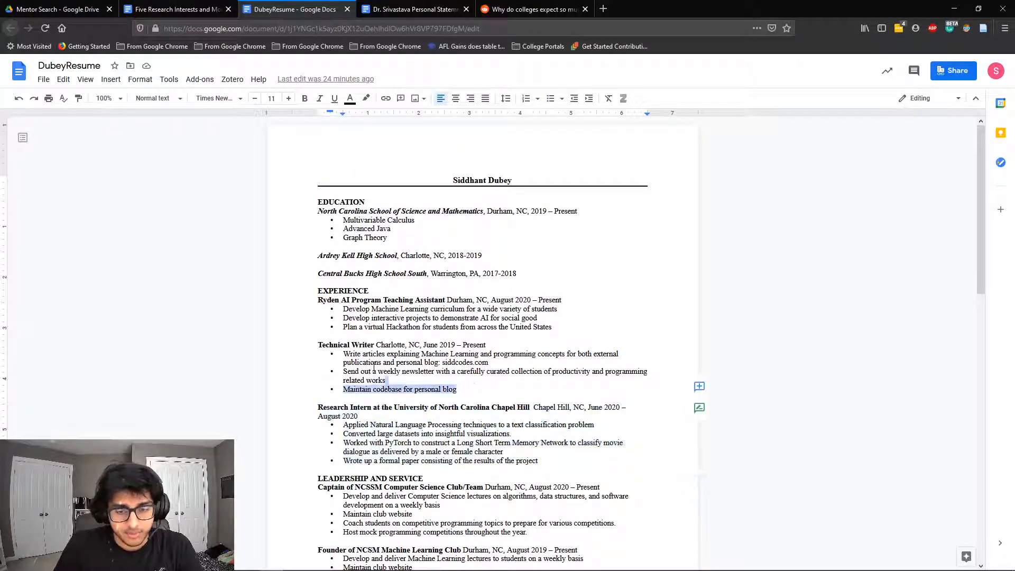
drag(317, 344, 456, 390)
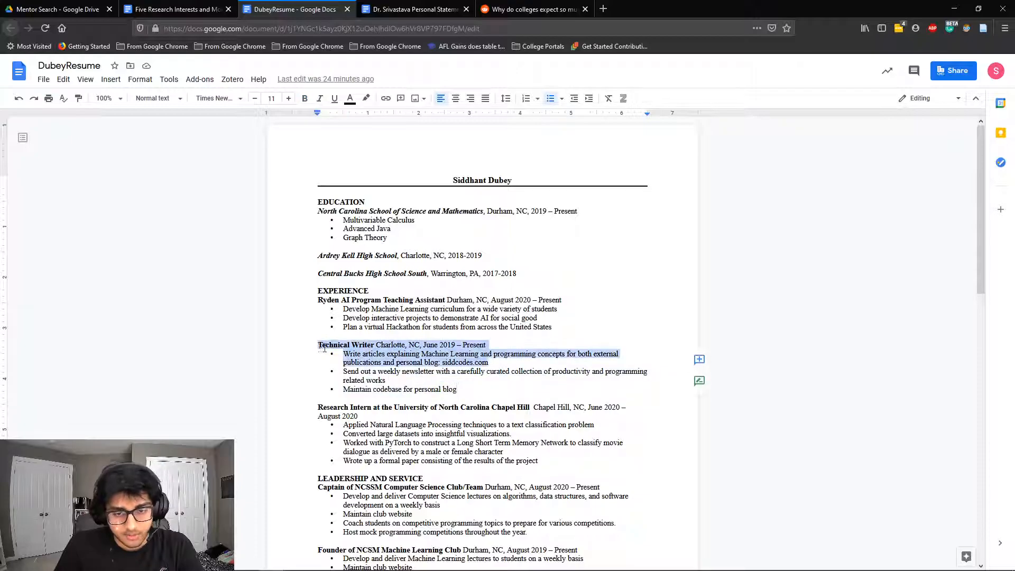
click(427, 389)
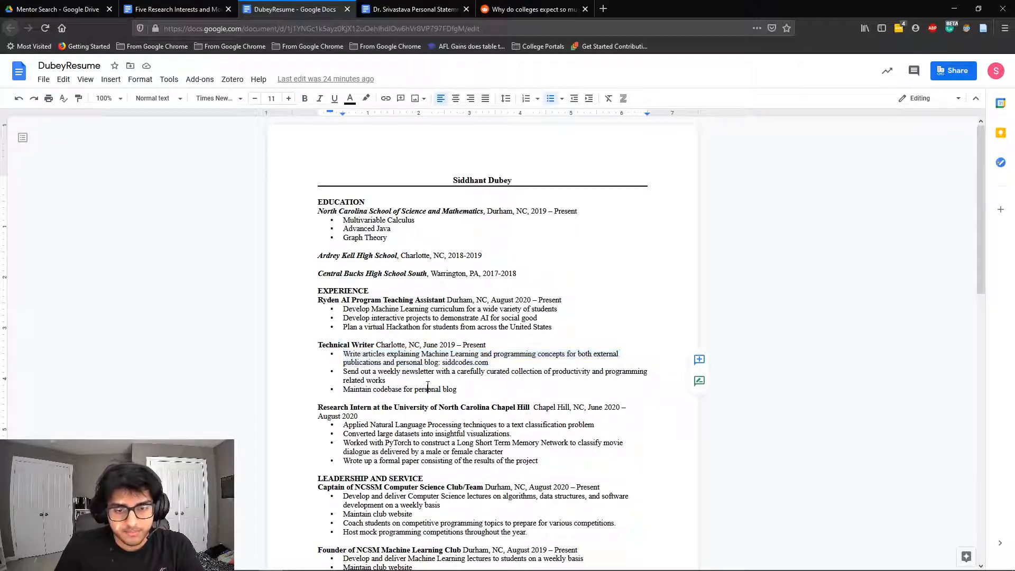
double_click(425, 389)
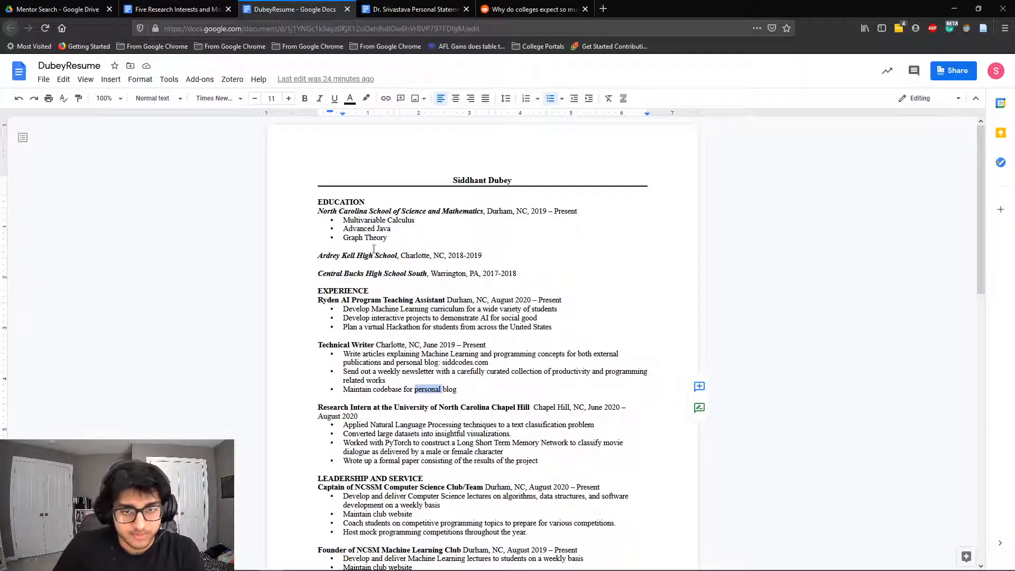
drag(343, 220, 387, 237)
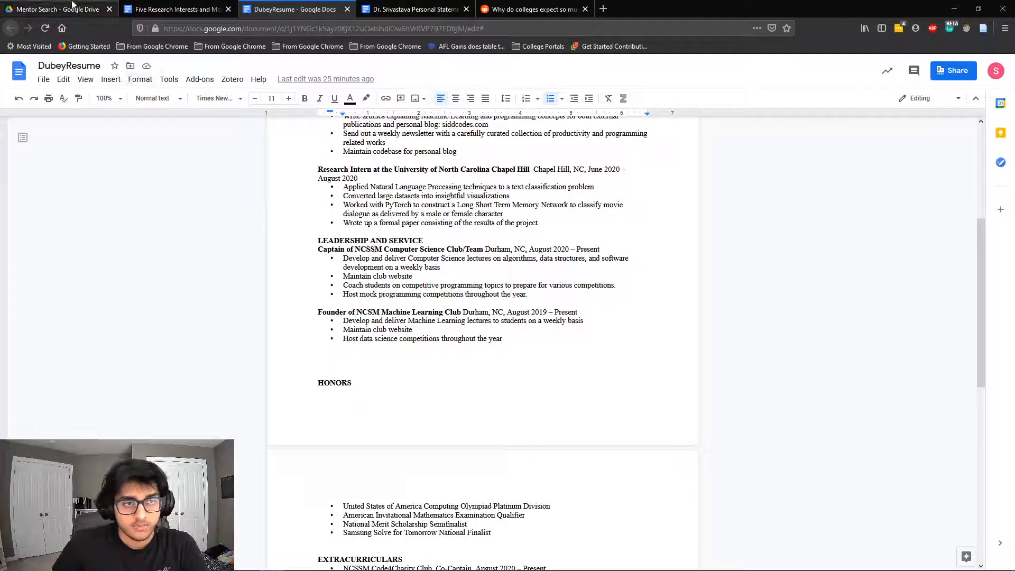
Return to the Mentor Search folder tab in Google Drive
click(55, 9)
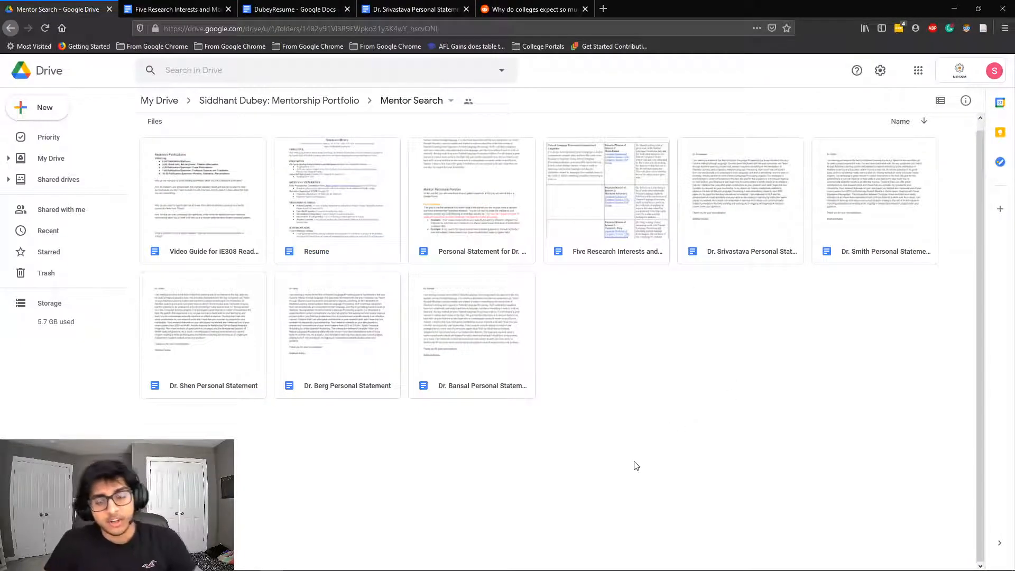
mouse_move(647, 462)
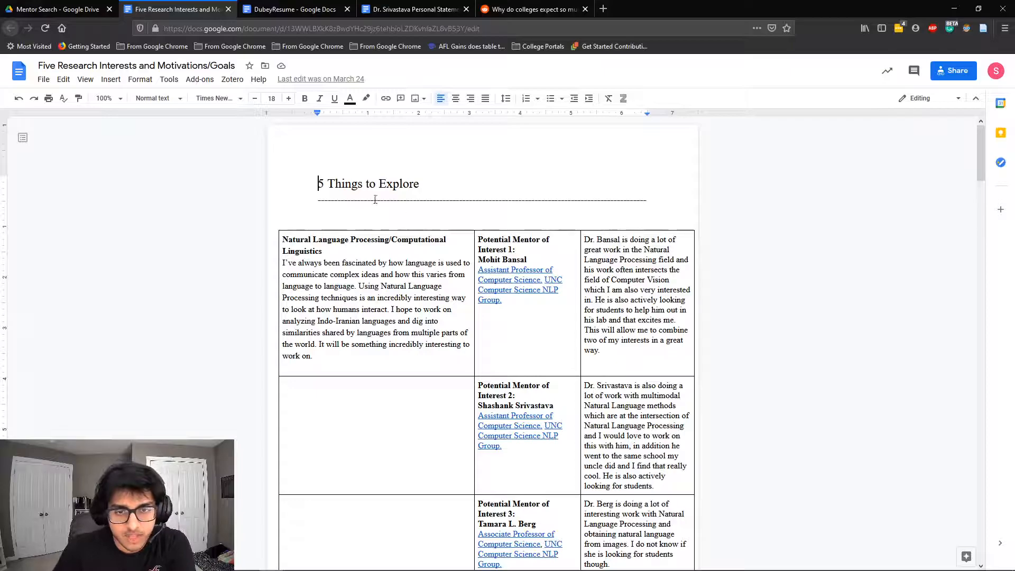
scroll(down, 3)
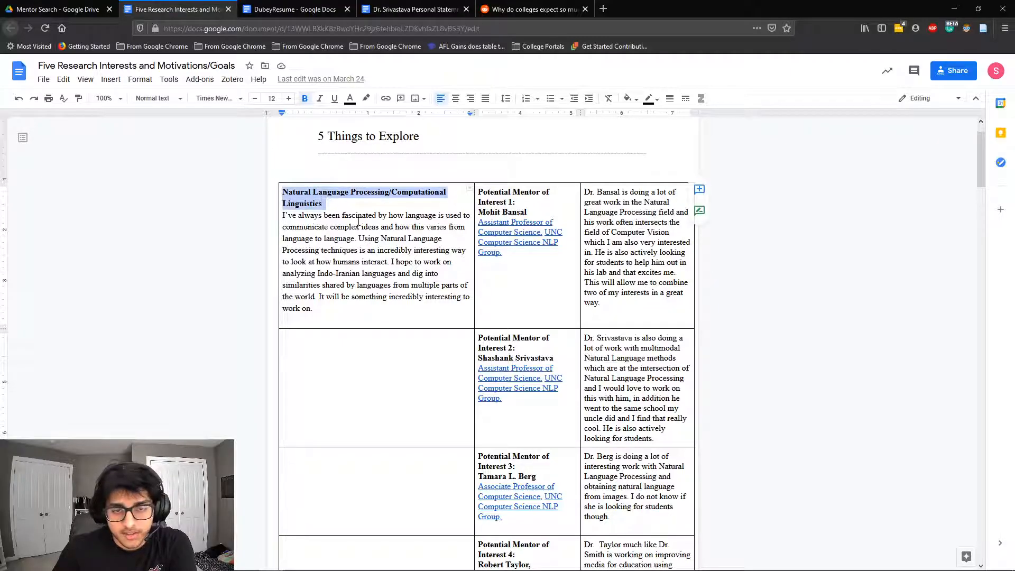
scroll(down, 3)
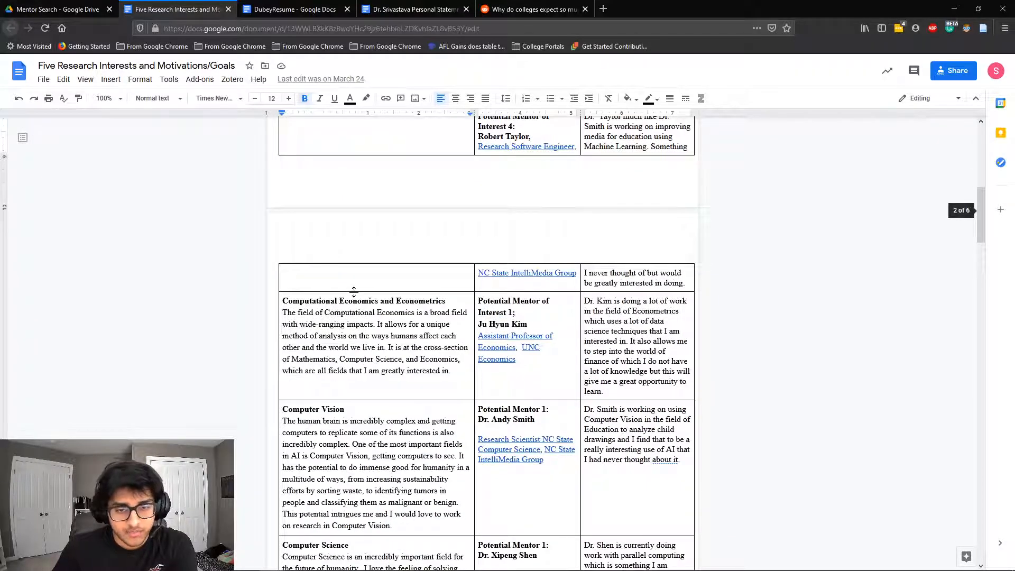
double_click(358, 300)
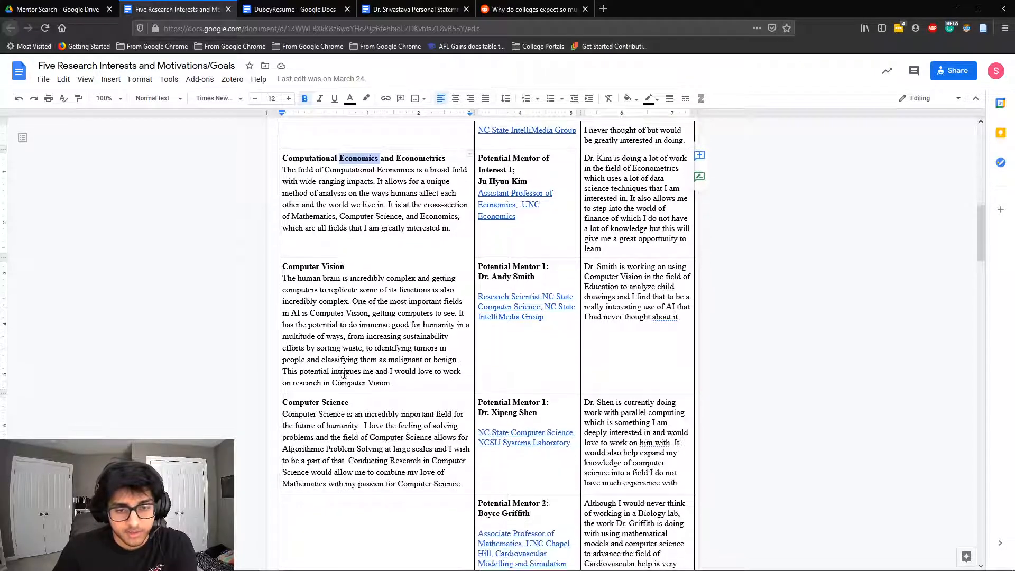
scroll(down, 3)
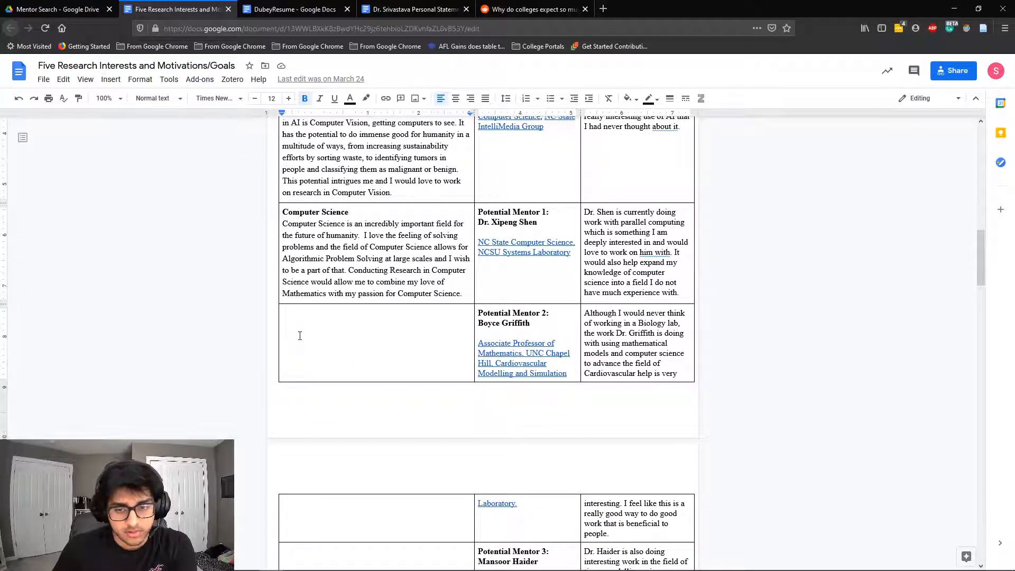
scroll(down, 3)
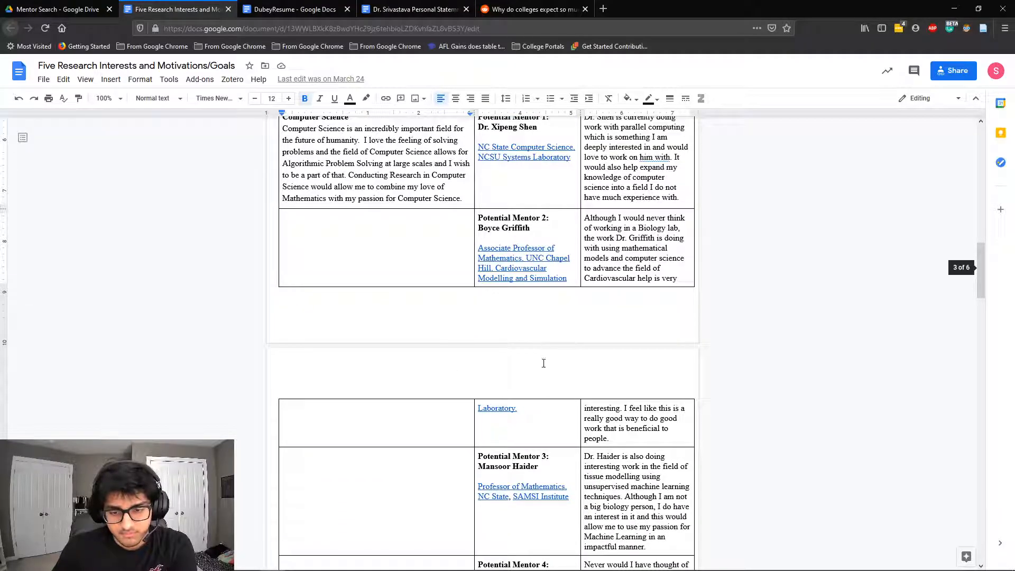
scroll(down, 3)
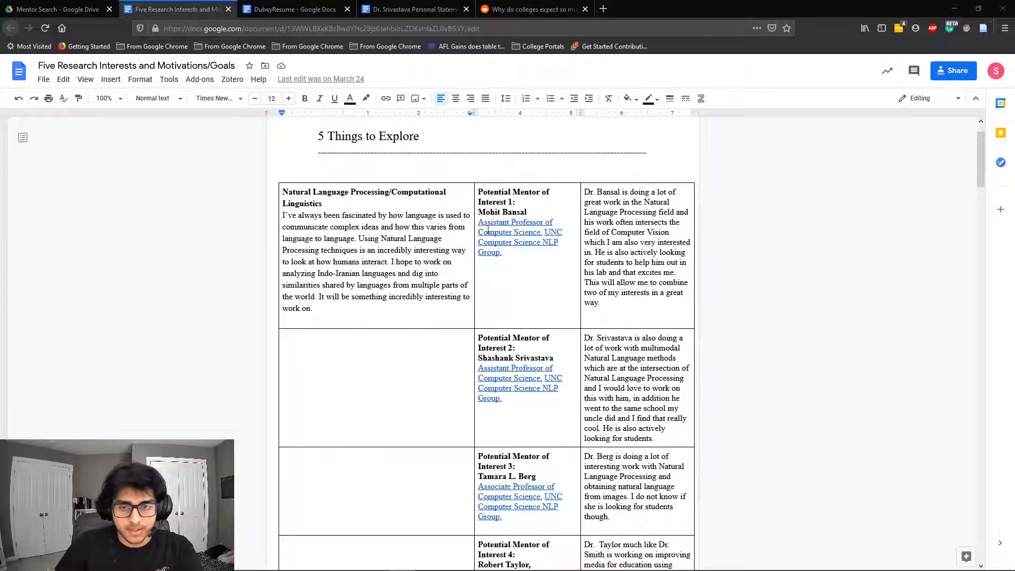
scroll(down, 3)
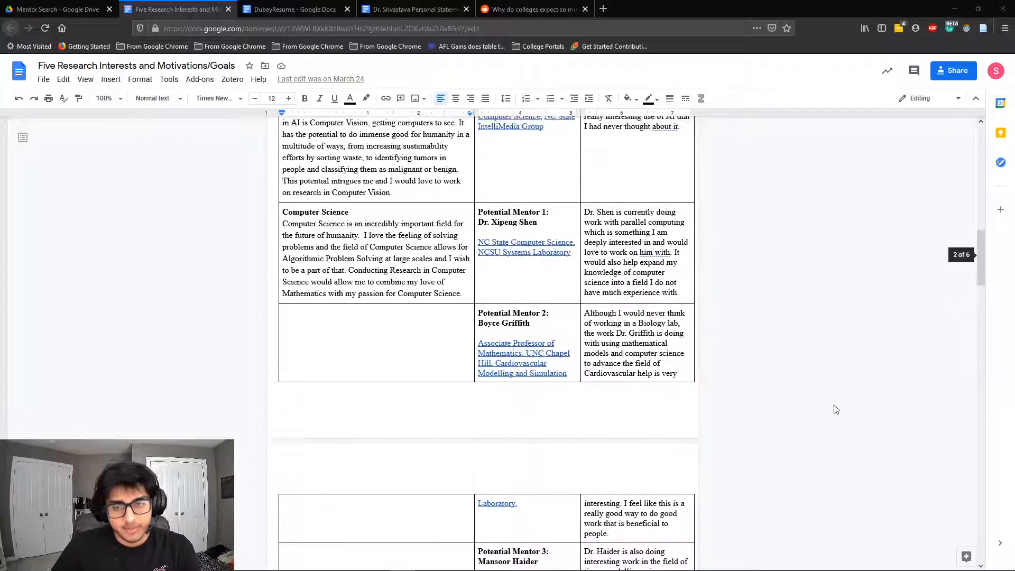
scroll(down, 3)
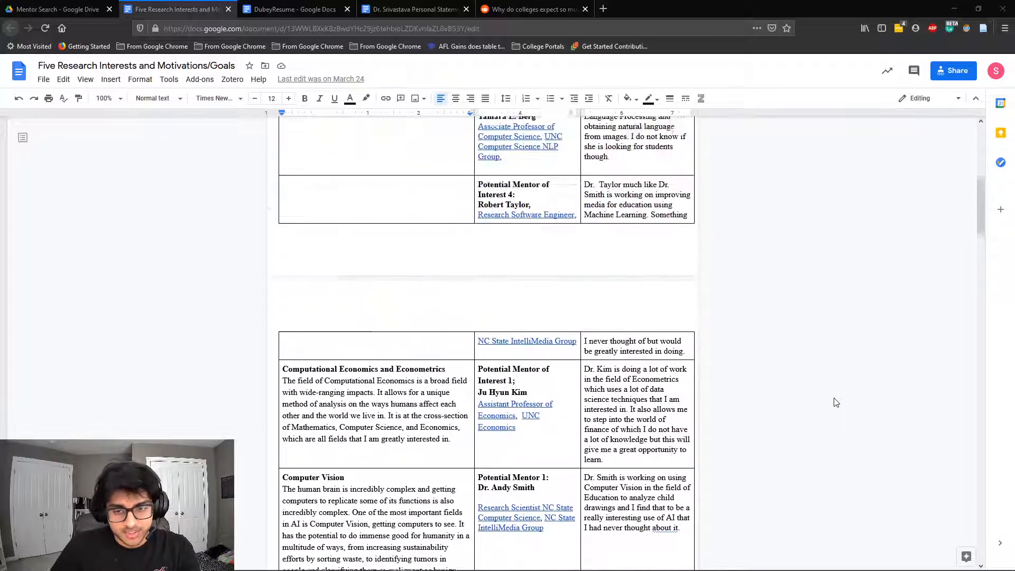
scroll(down, 3)
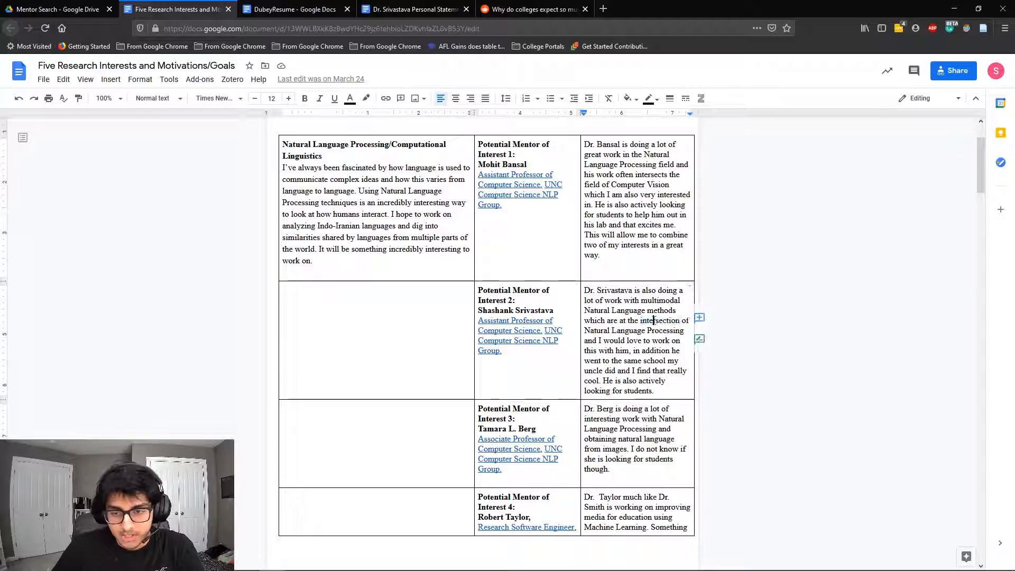
double_click(665, 330)
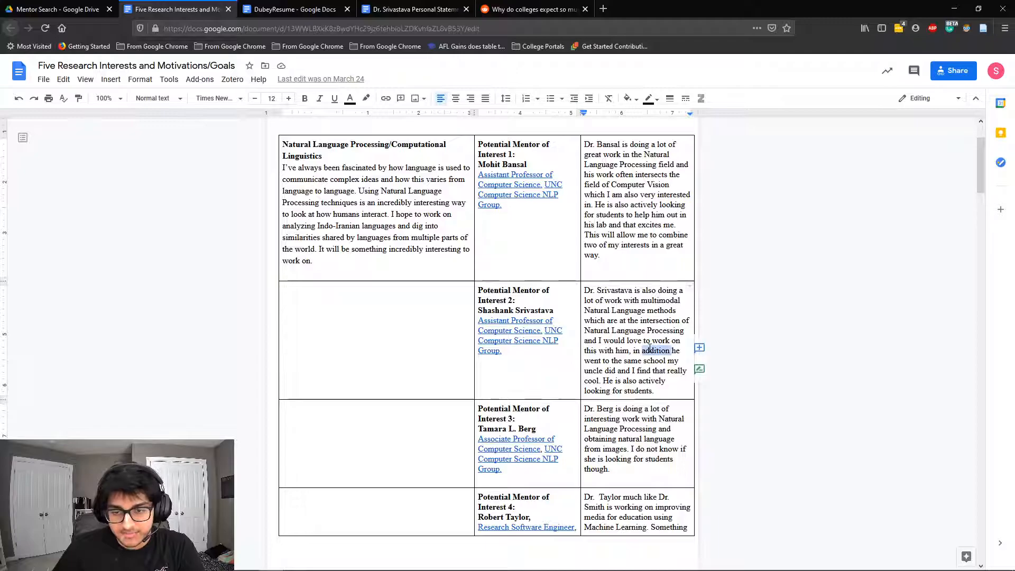
scroll(down, 3)
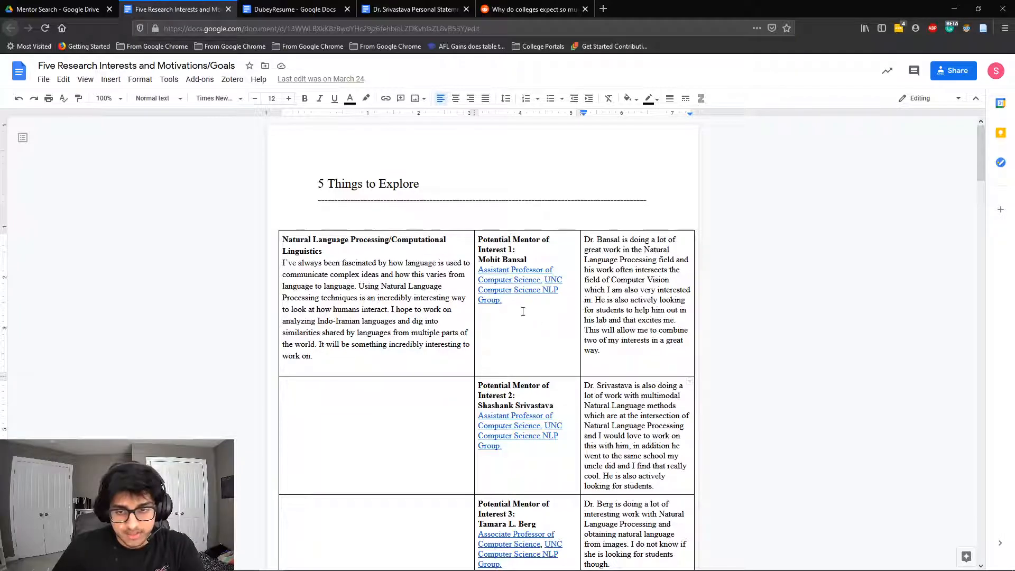
scroll(down, 3)
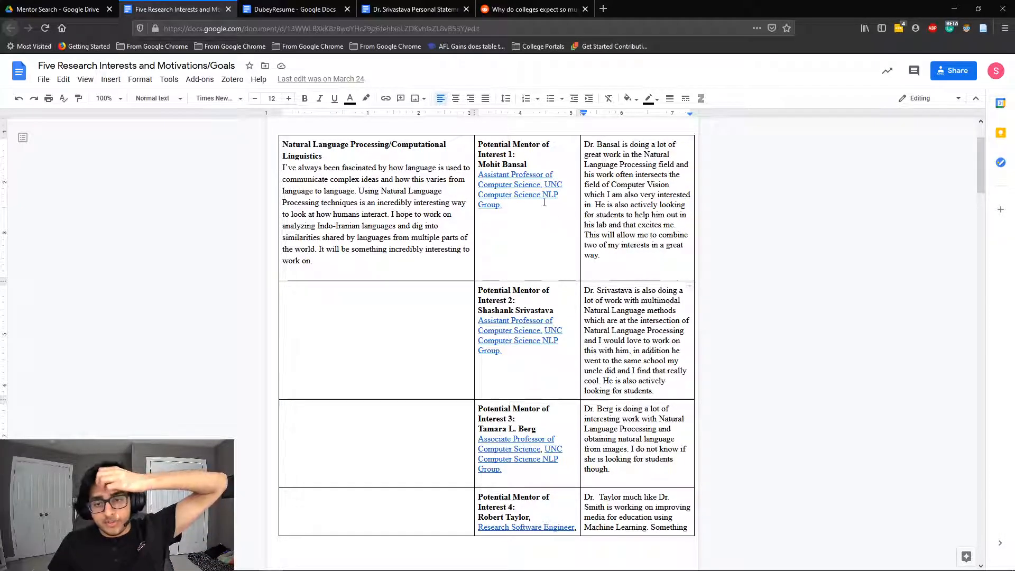
scroll(down, 3)
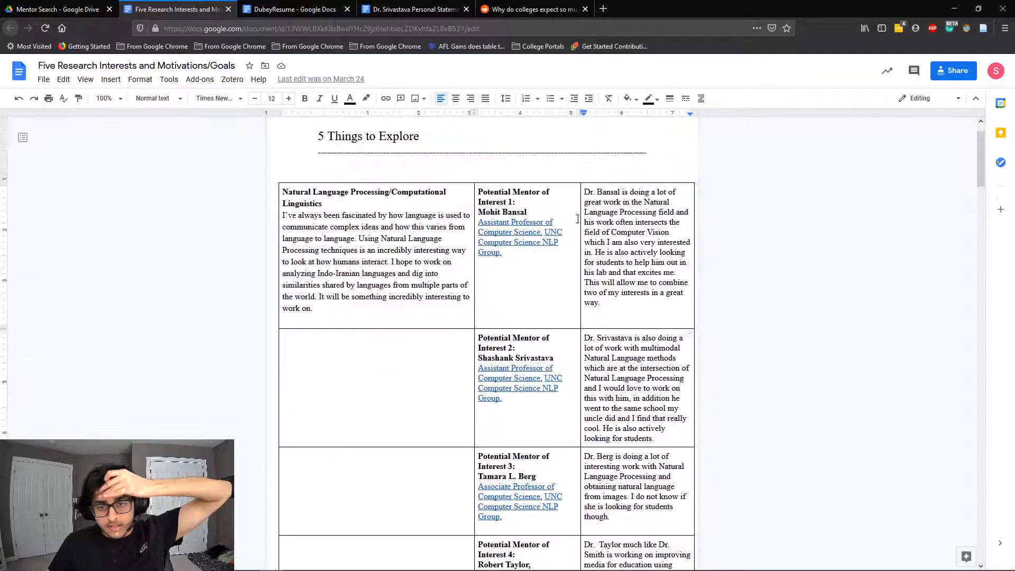
scroll(down, 3)
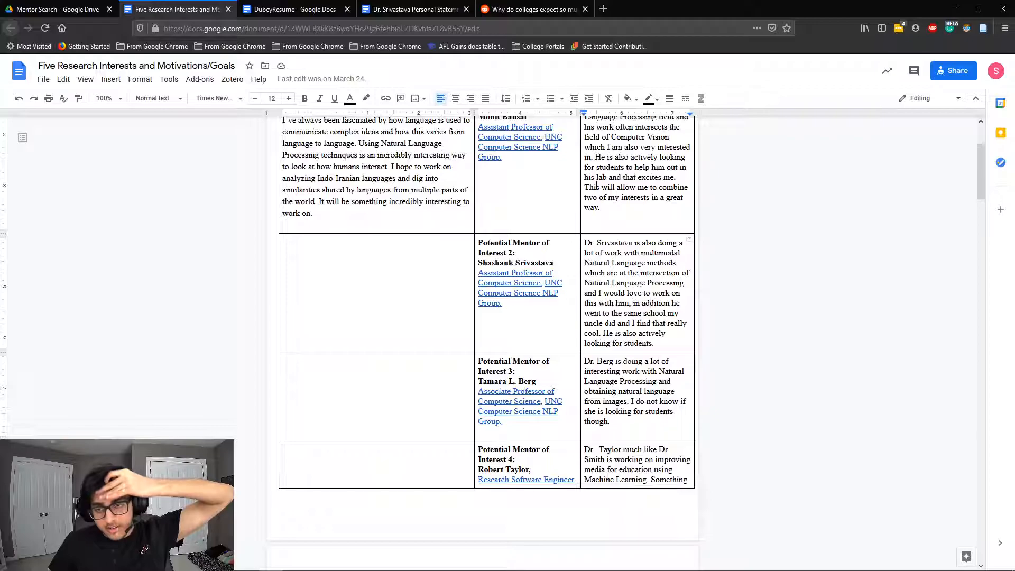
scroll(down, 3)
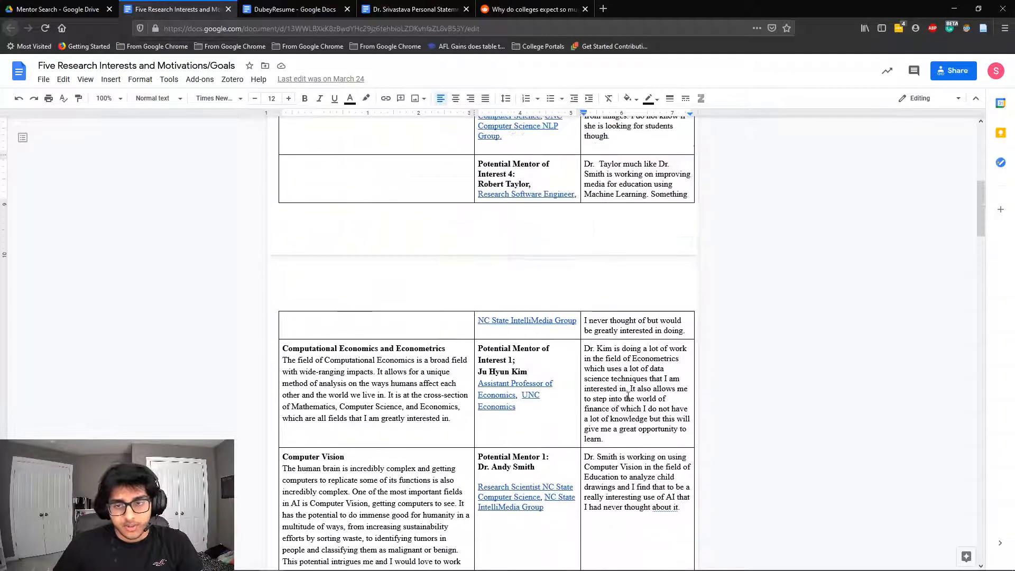
scroll(down, 3)
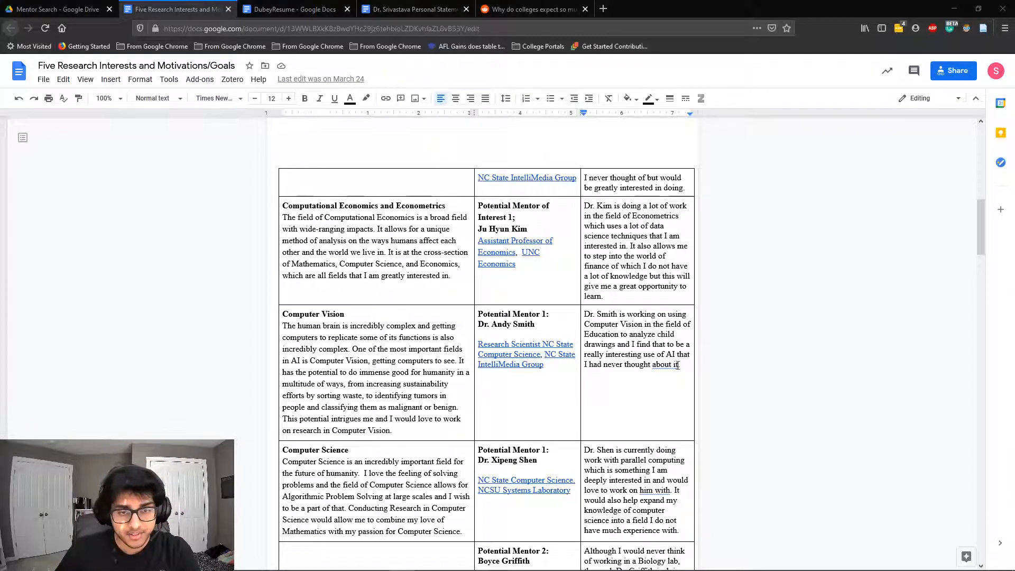
scroll(down, 3)
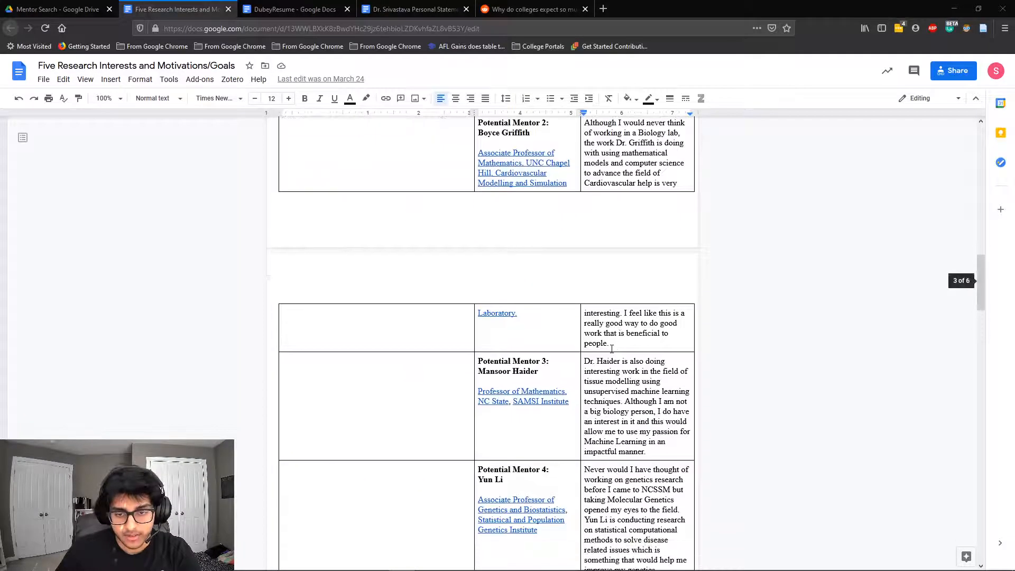
scroll(down, 3)
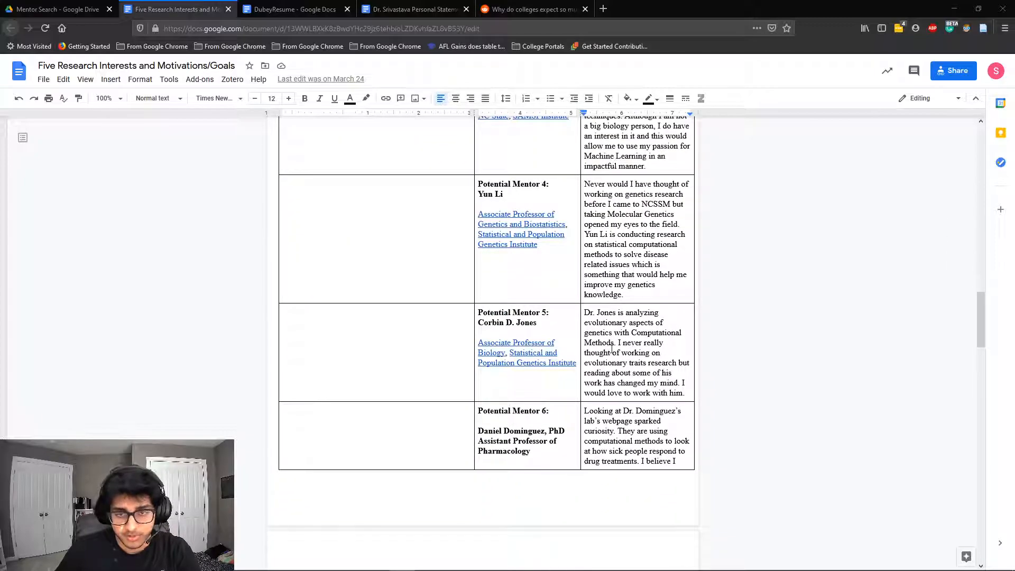
scroll(down, 3)
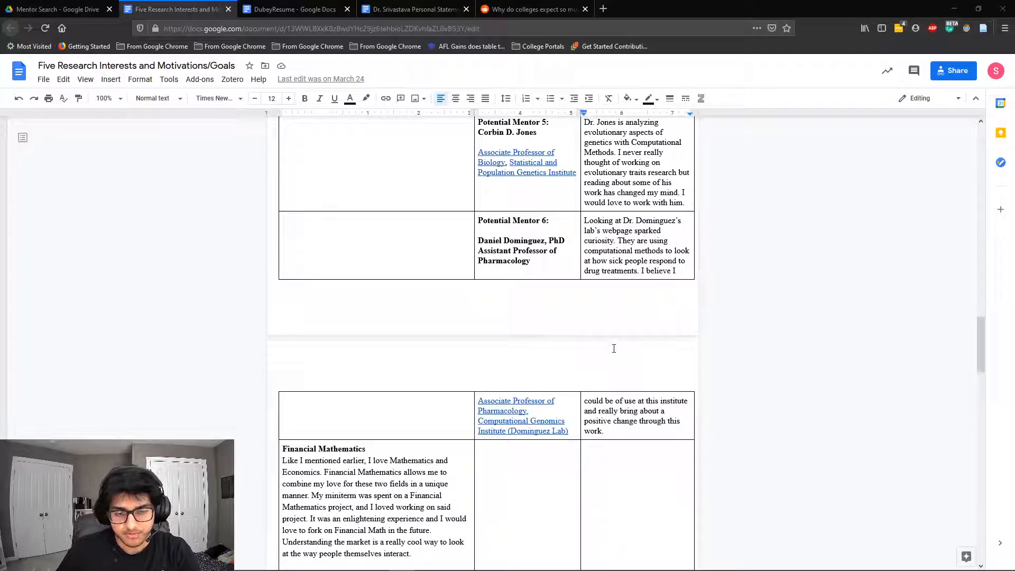
scroll(down, 3)
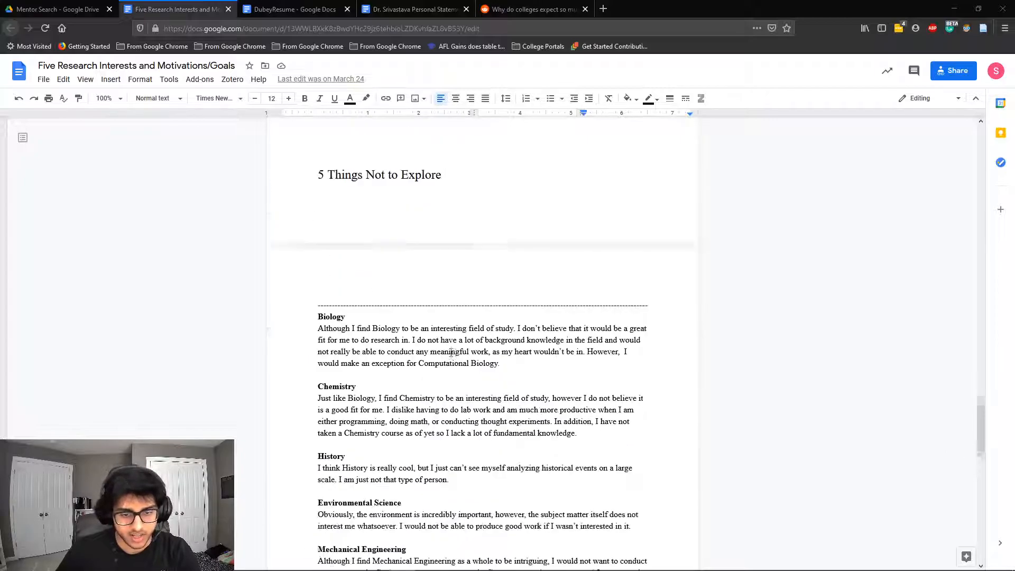
drag(318, 199, 449, 479)
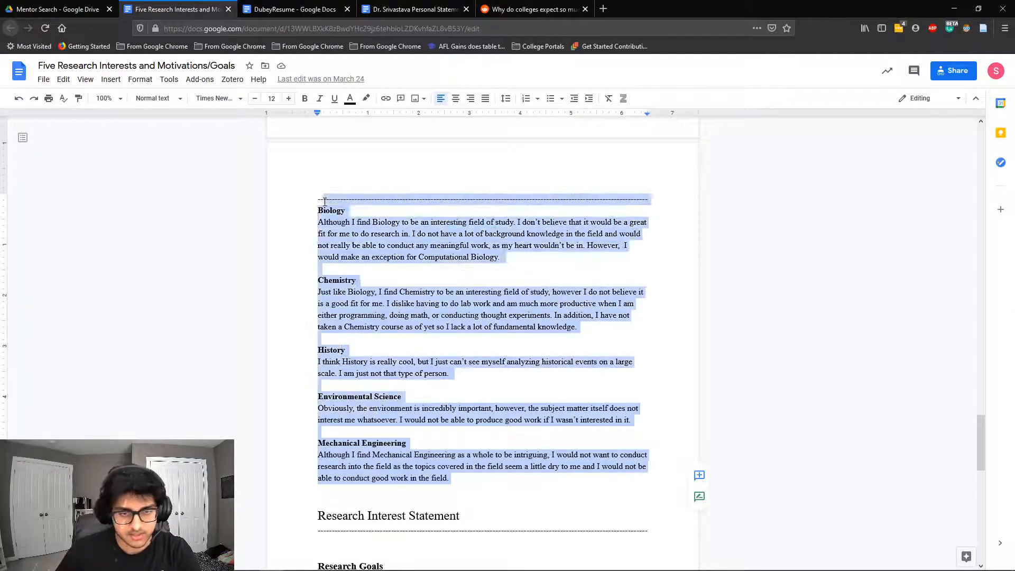
click(340, 234)
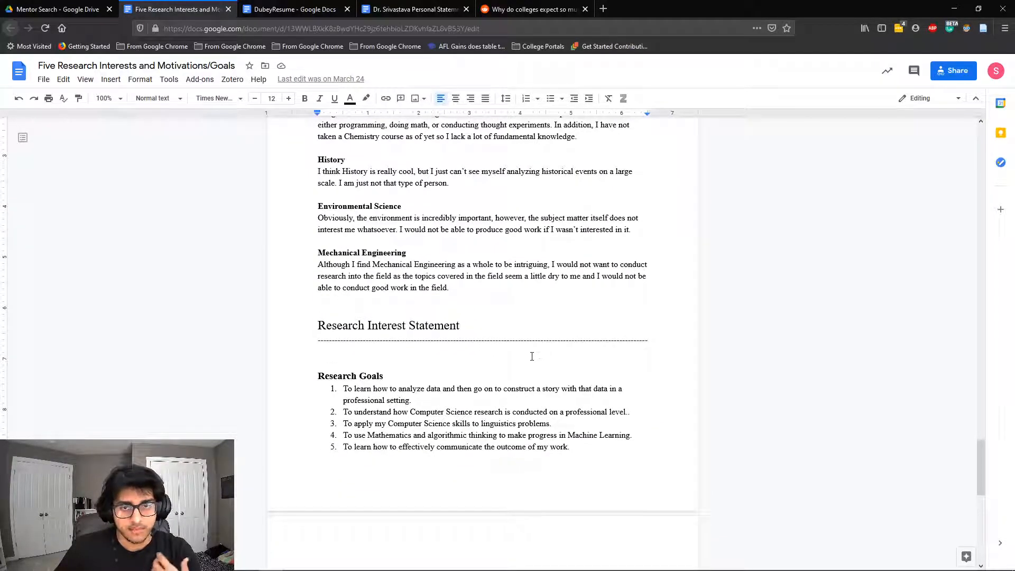
scroll(down, 3)
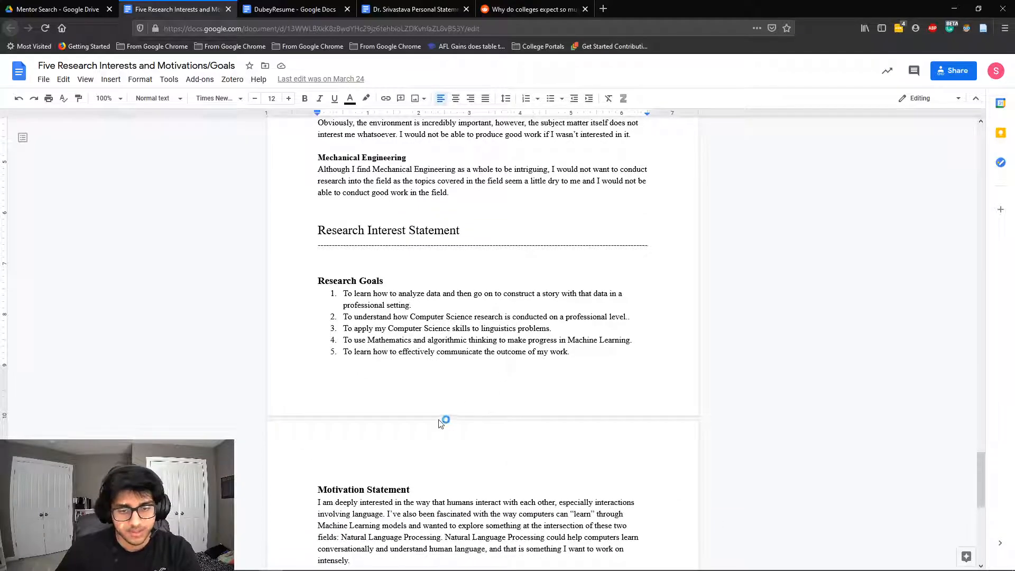
scroll(down, 3)
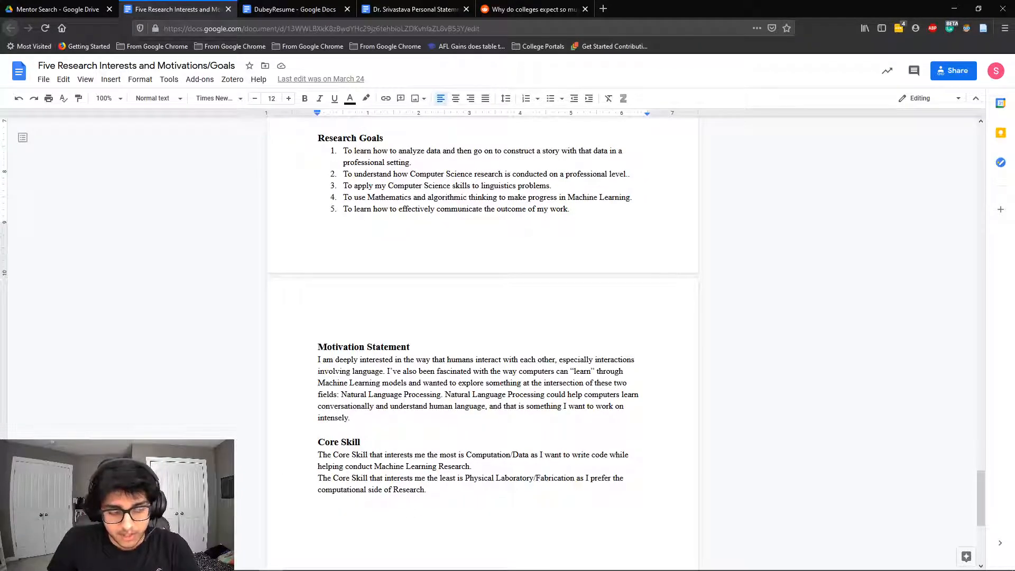
Open Google Scholar, then switch to Dr. Srivastava's statement and search 'unc n'
click(415, 9)
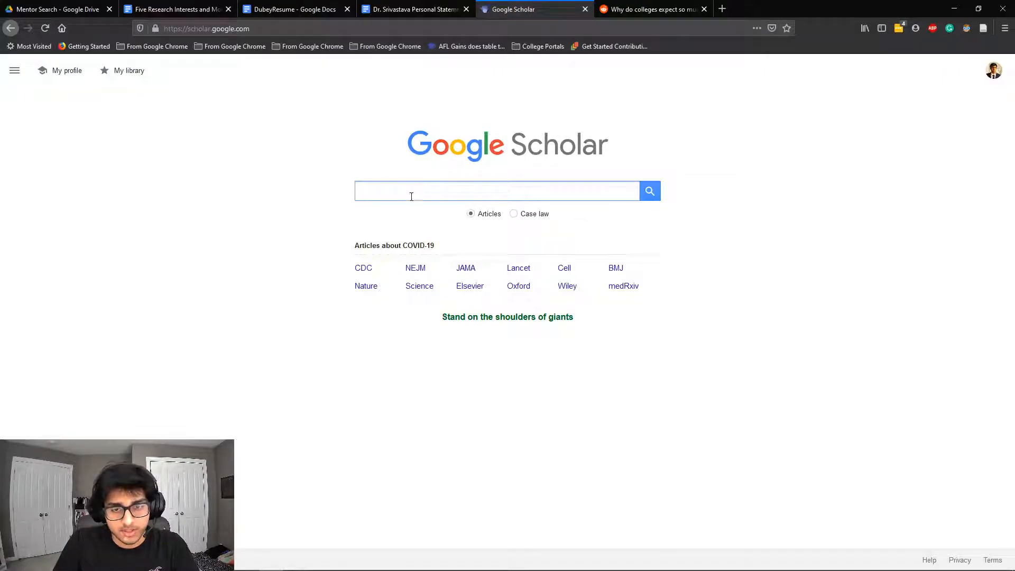
click(497, 191)
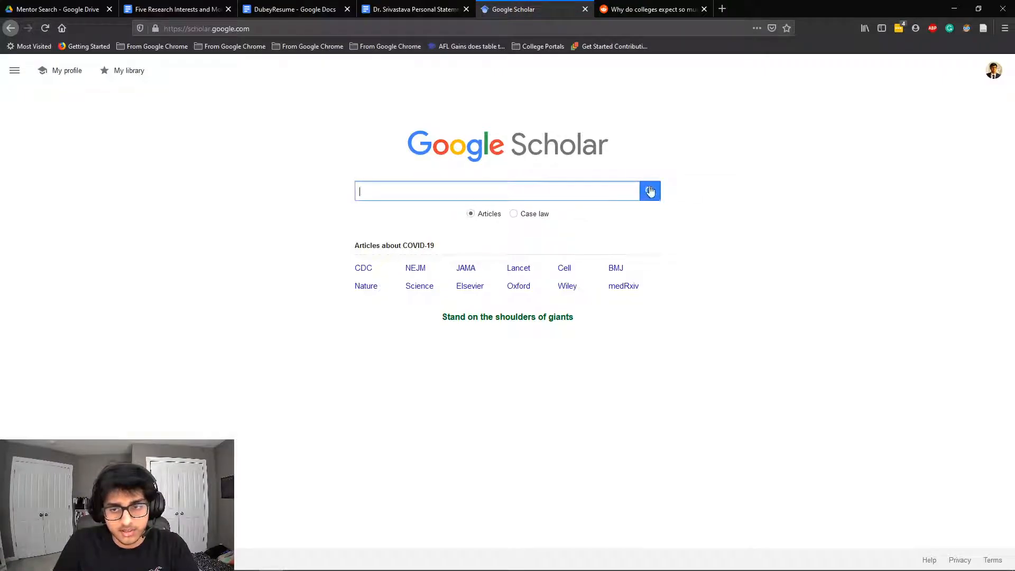
mouse_move(445, 90)
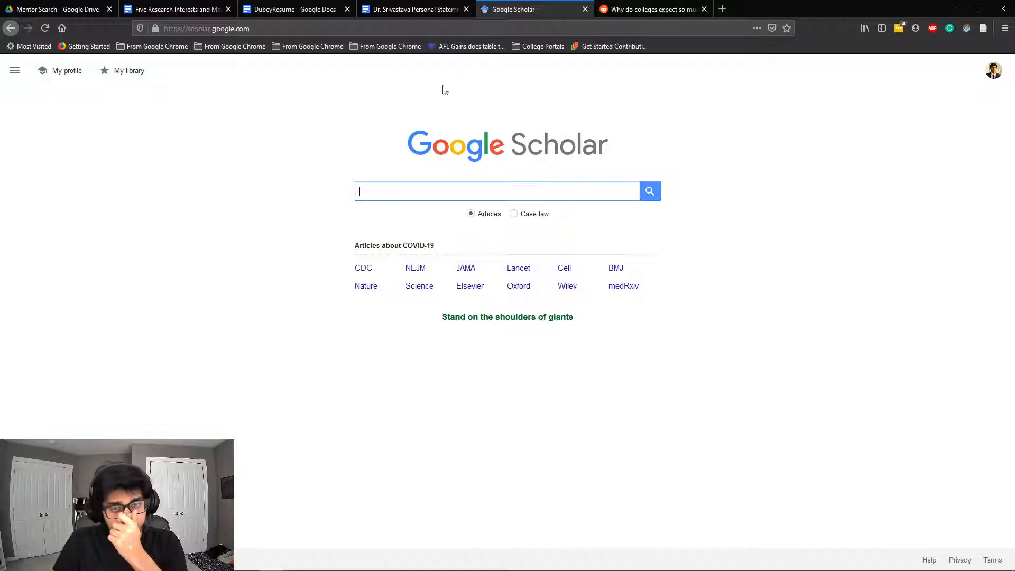
click(415, 9)
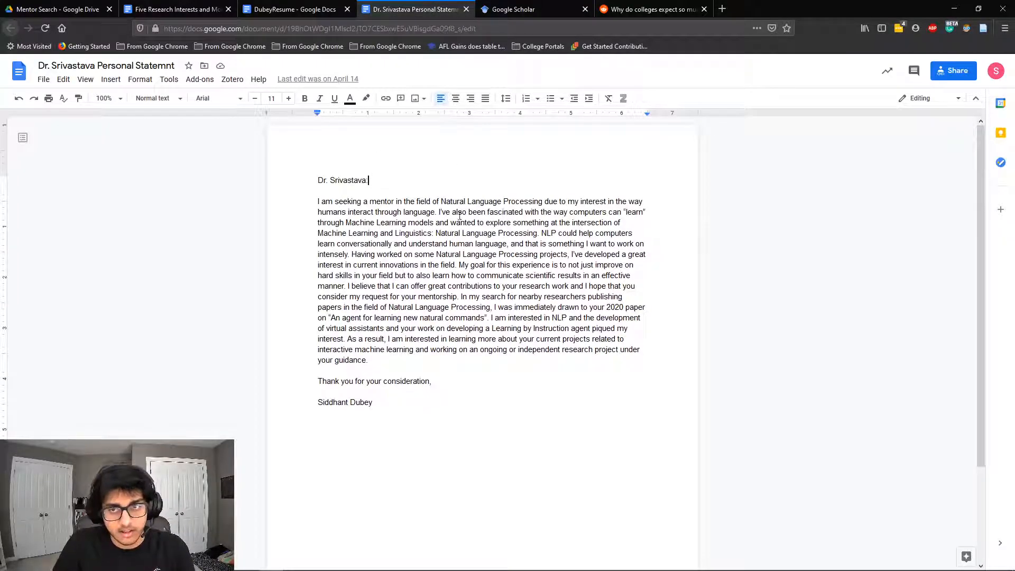
text(unc nlp group)
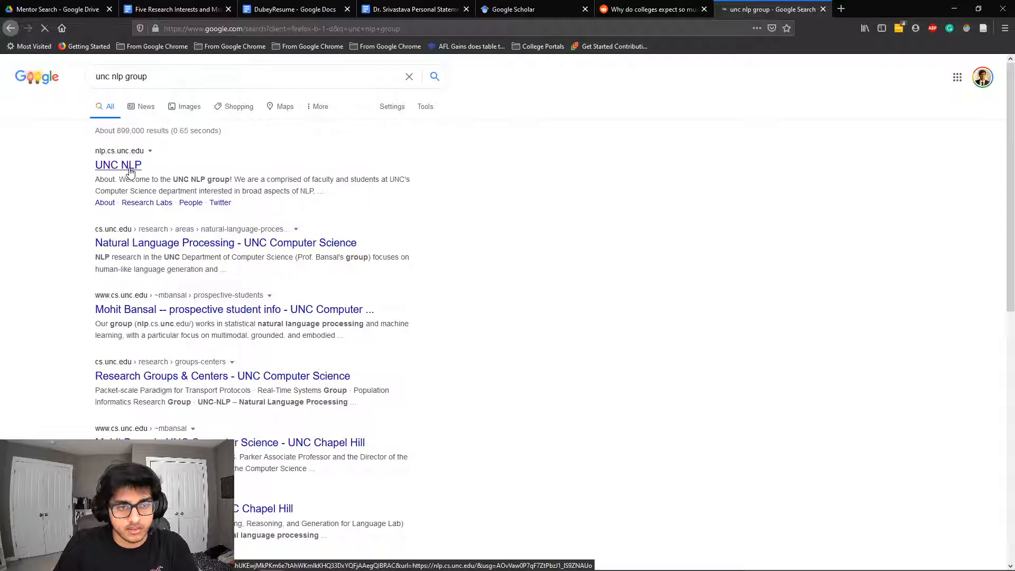
Browse the UNC NLP site to Dr. Srivastava's publication list, then return to his statement
click(118, 164)
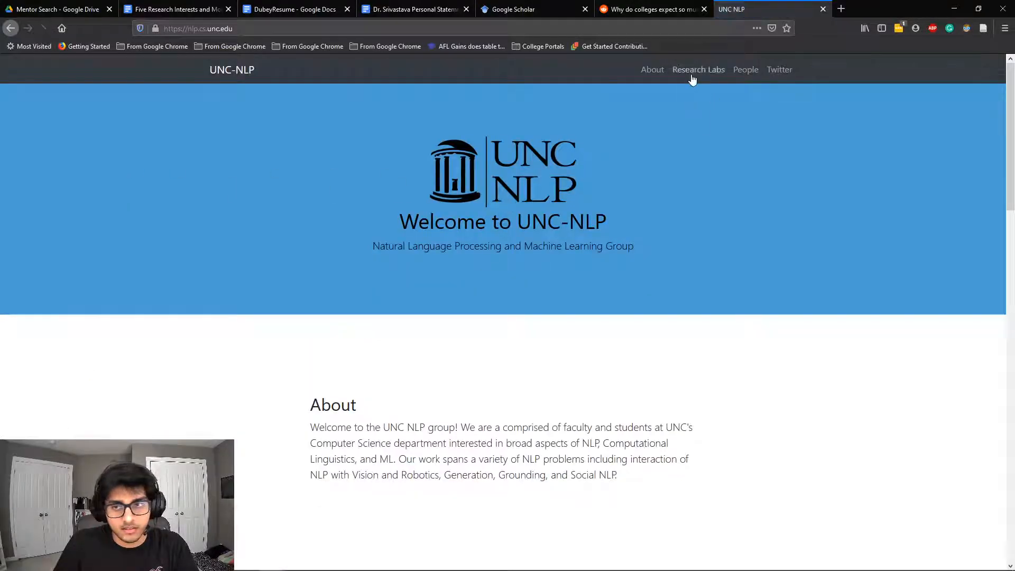
click(745, 69)
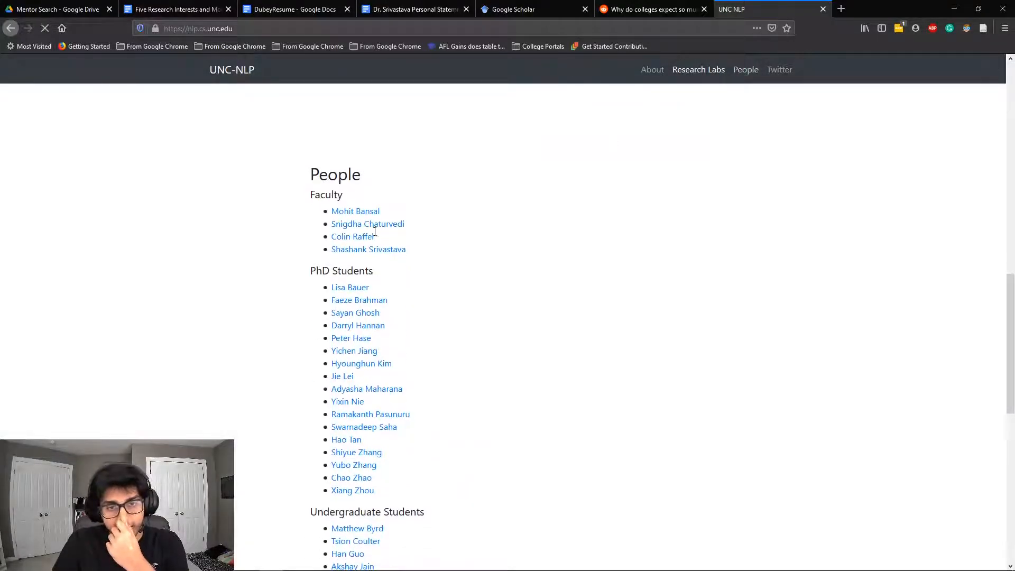
scroll(down, 3)
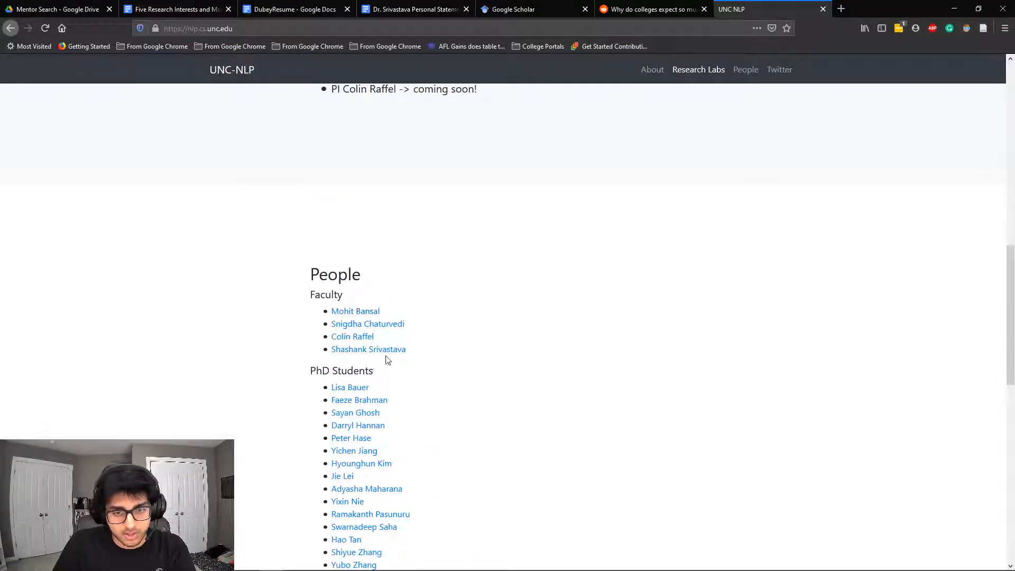
click(369, 350)
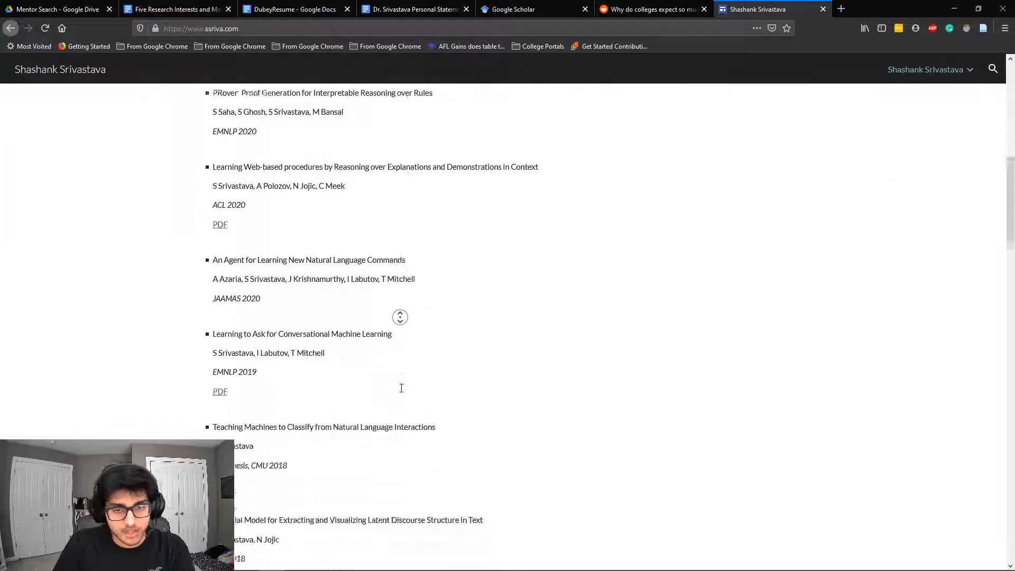
scroll(down, 3)
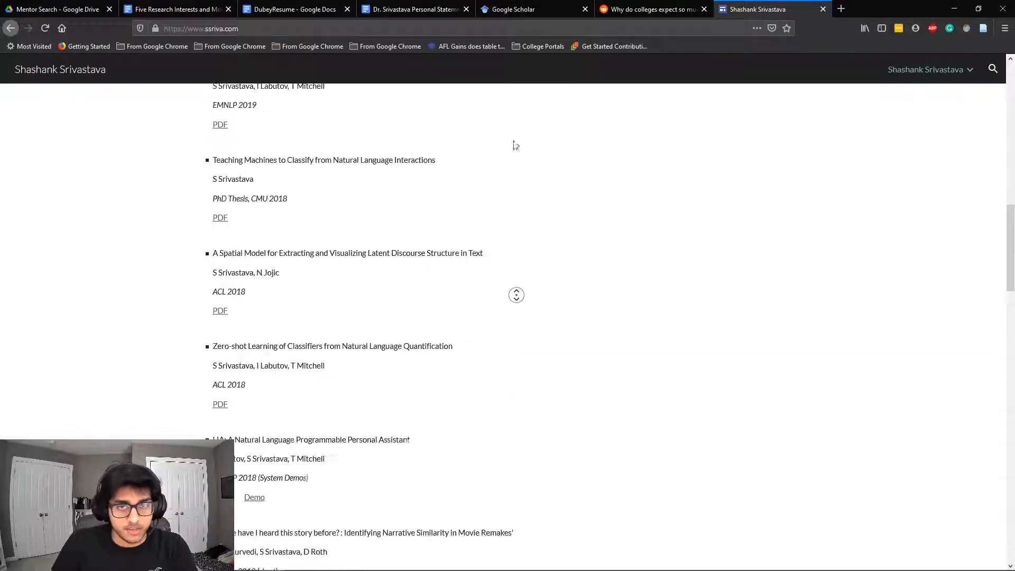
click(411, 9)
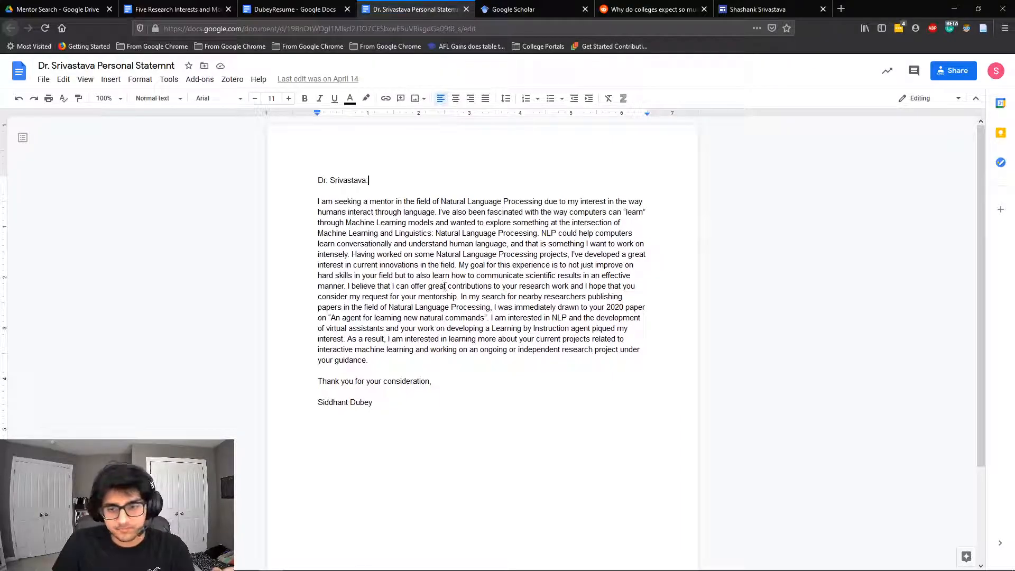
click(758, 9)
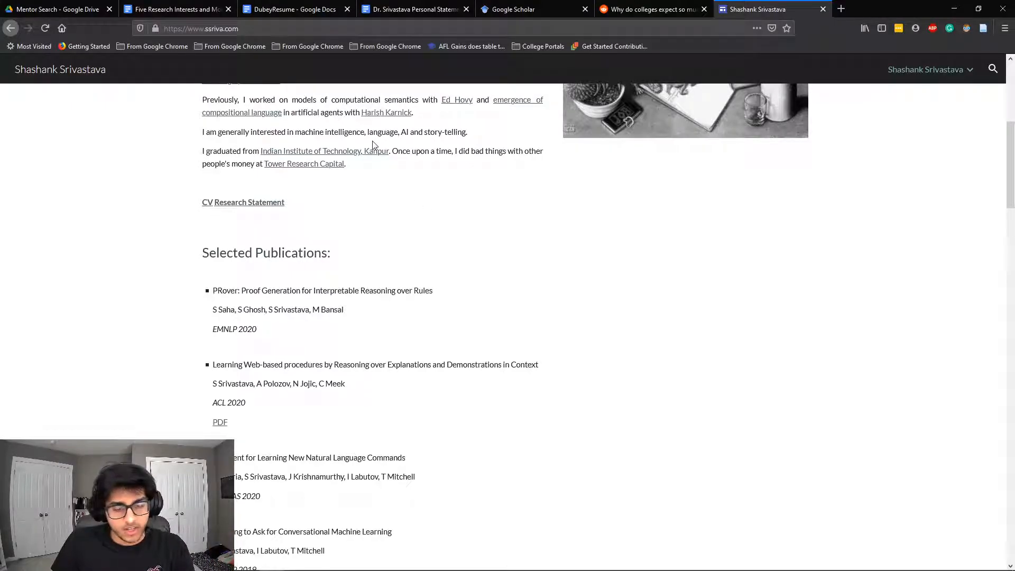
click(415, 9)
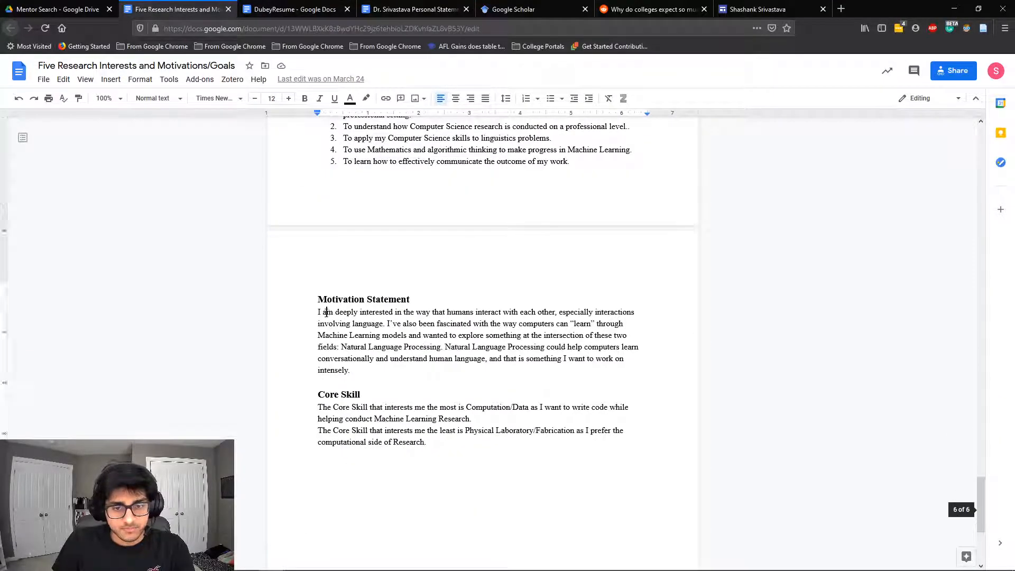
click(414, 9)
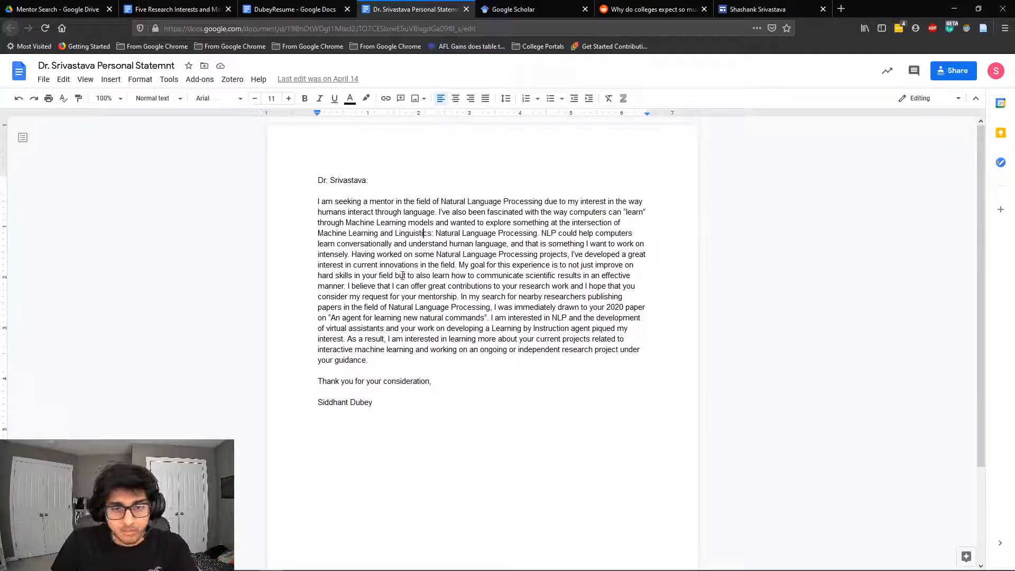
double_click(326, 201)
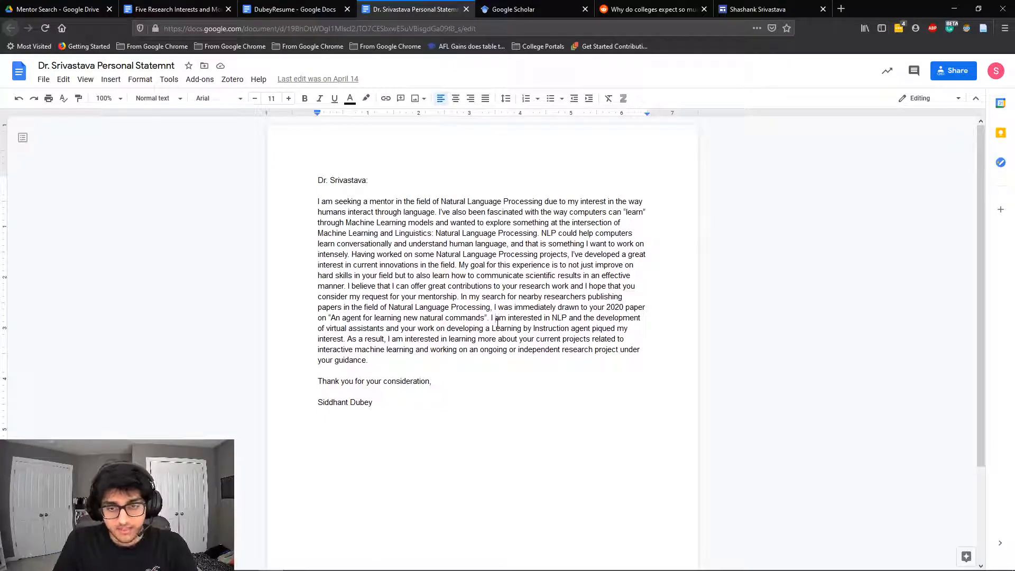
drag(493, 317, 518, 350)
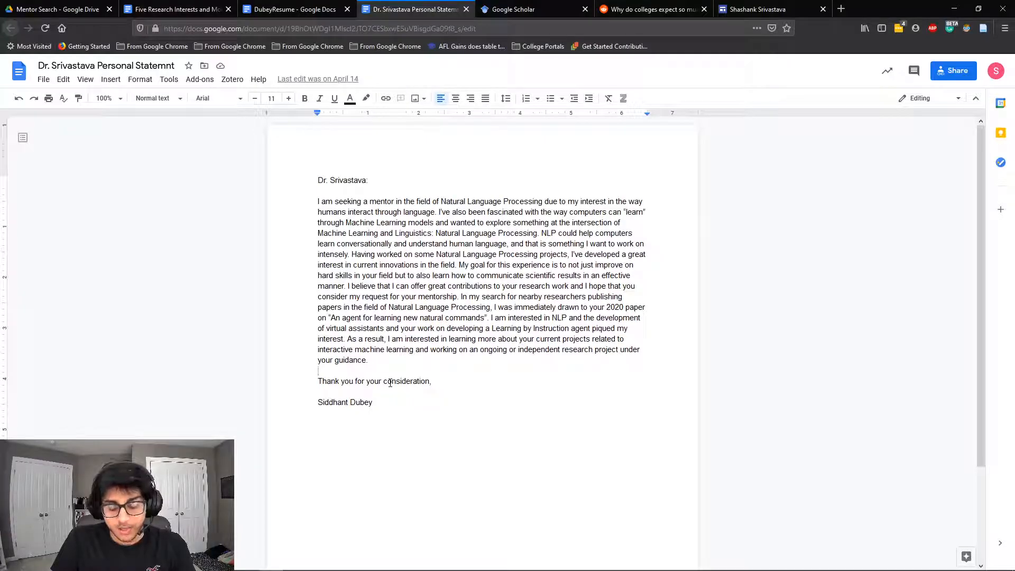
double_click(332, 402)
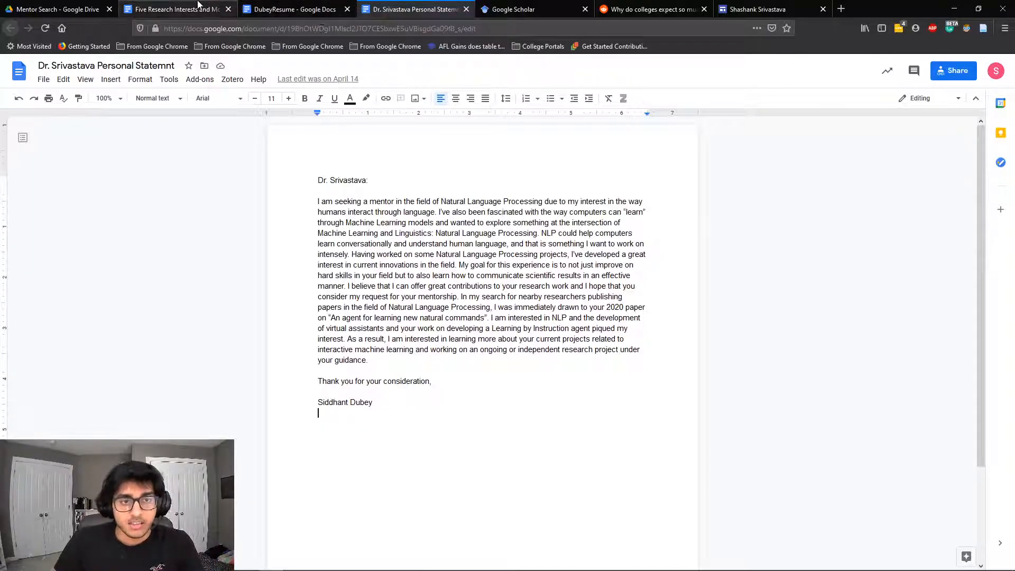
mouse_move(175, 9)
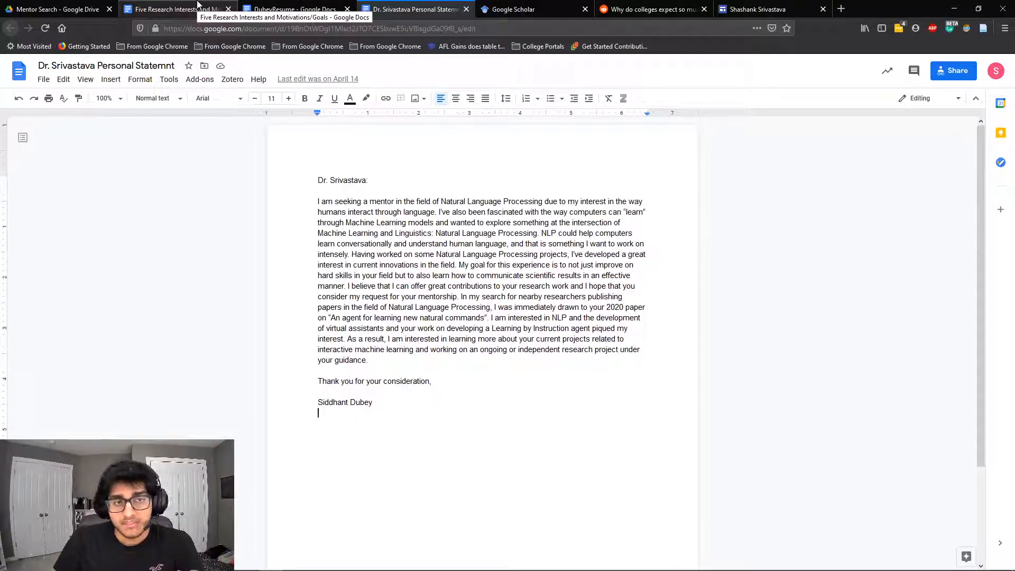
Show the Mentor Search folder with the resume, research interests and personal statements
click(59, 9)
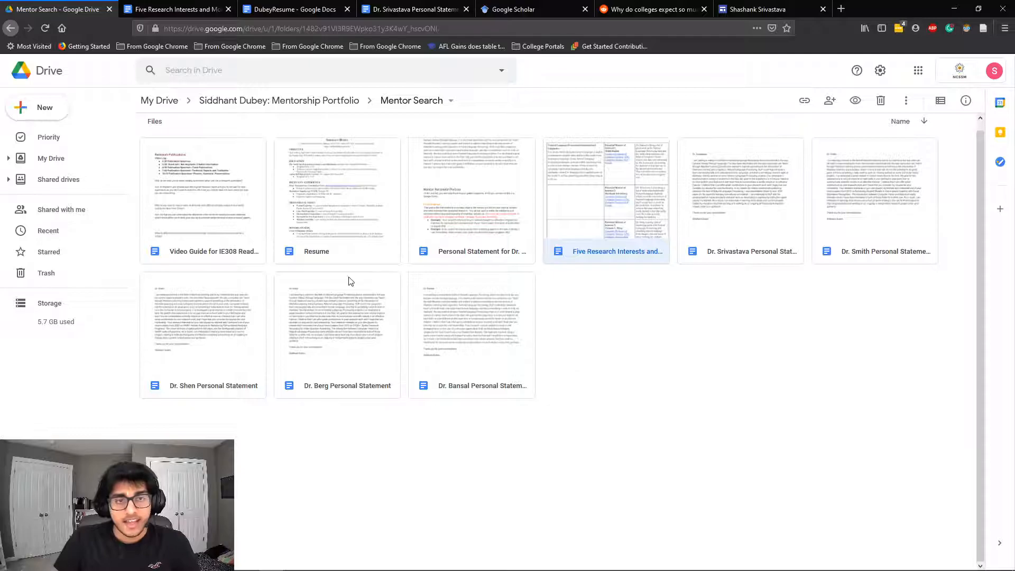
mouse_move(266, 92)
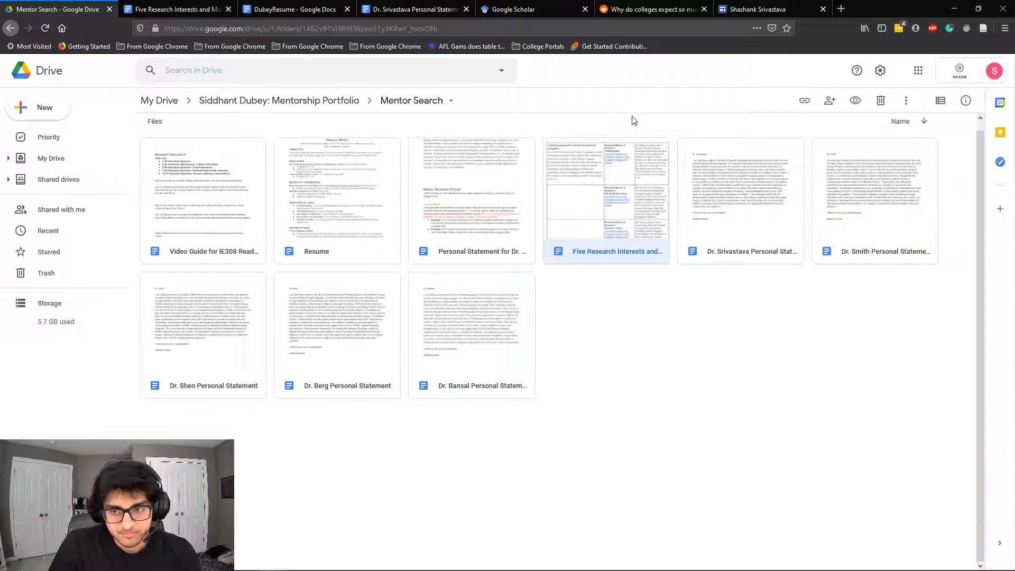
mouse_move(626, 124)
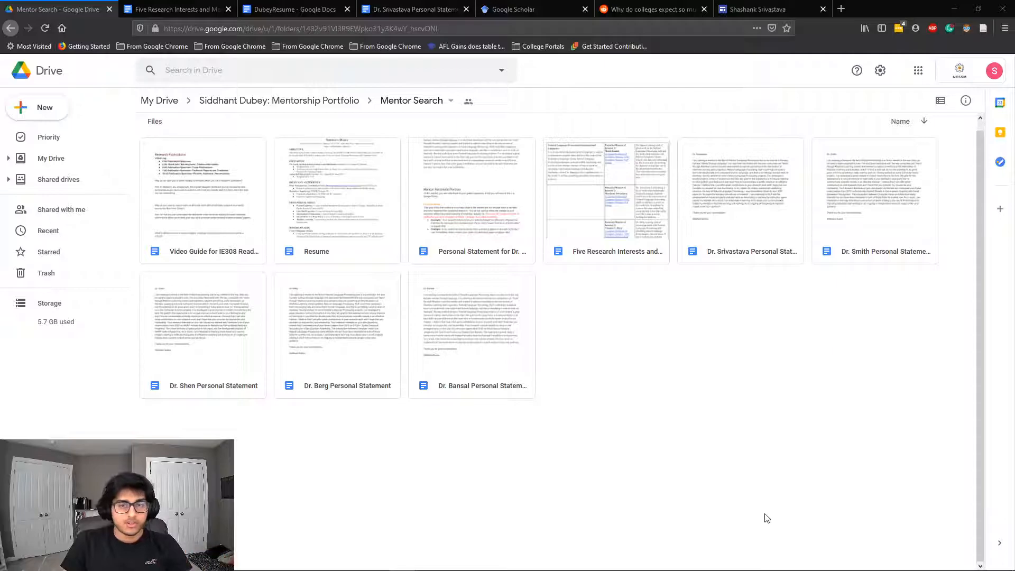
mouse_move(707, 503)
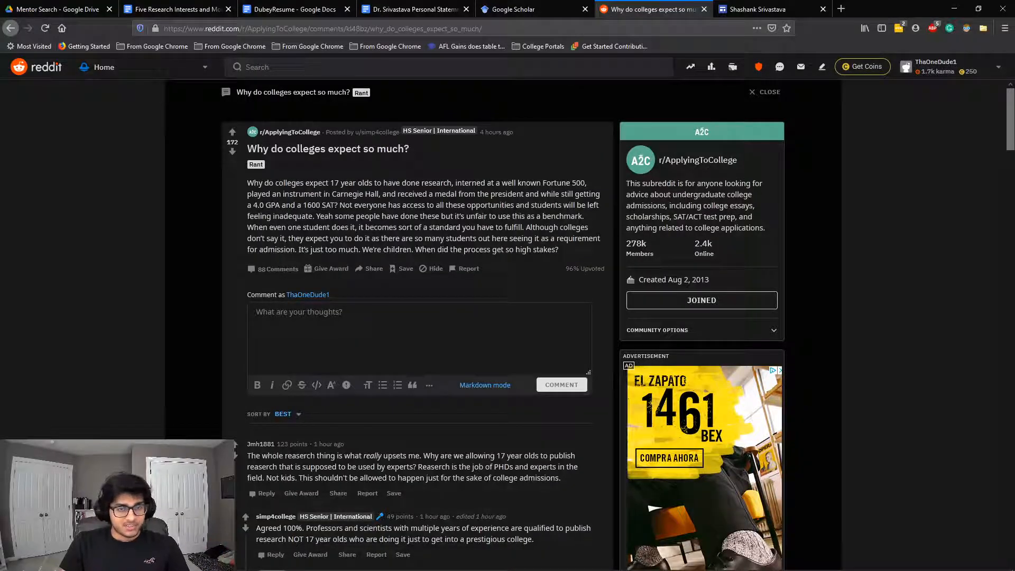
Highlight the post's complaint about college expectations, then return to the Drive folder
drag(248, 182, 558, 250)
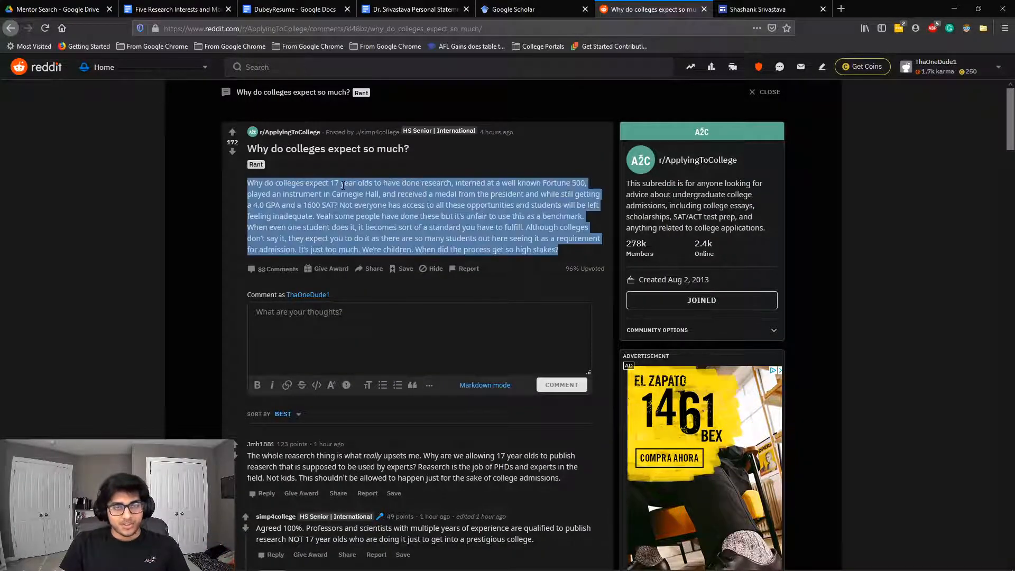
click(416, 179)
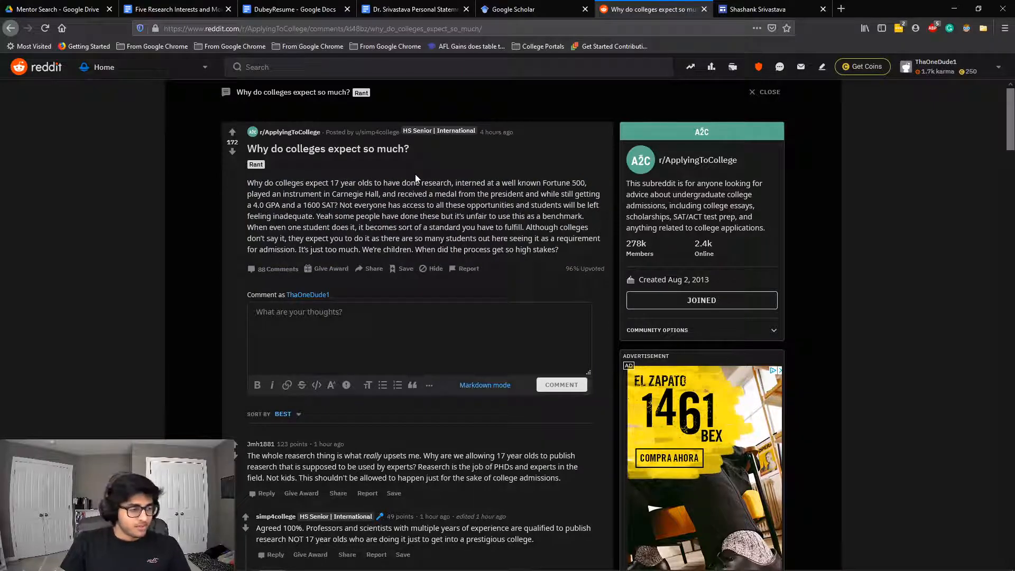
double_click(530, 216)
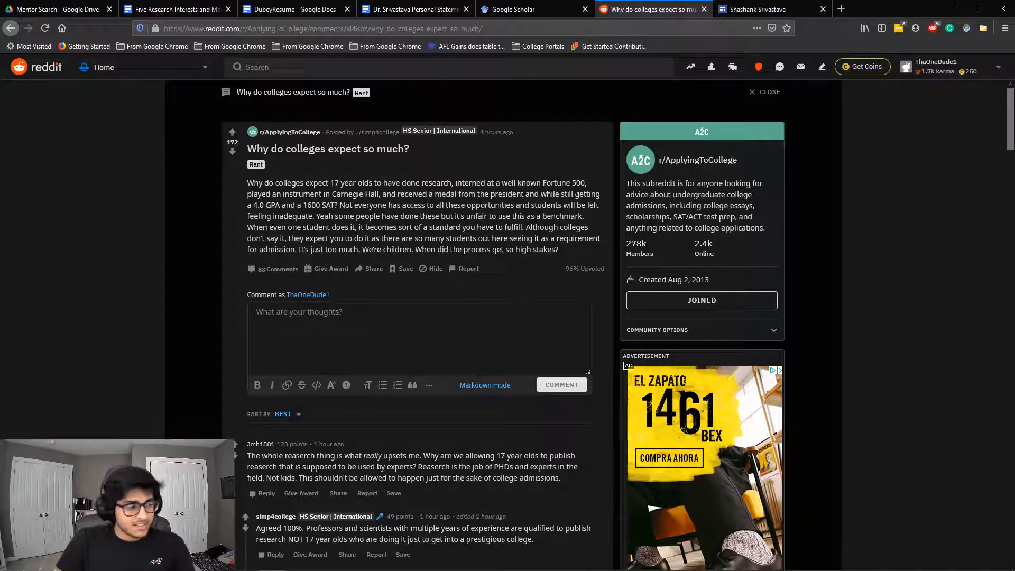
click(55, 9)
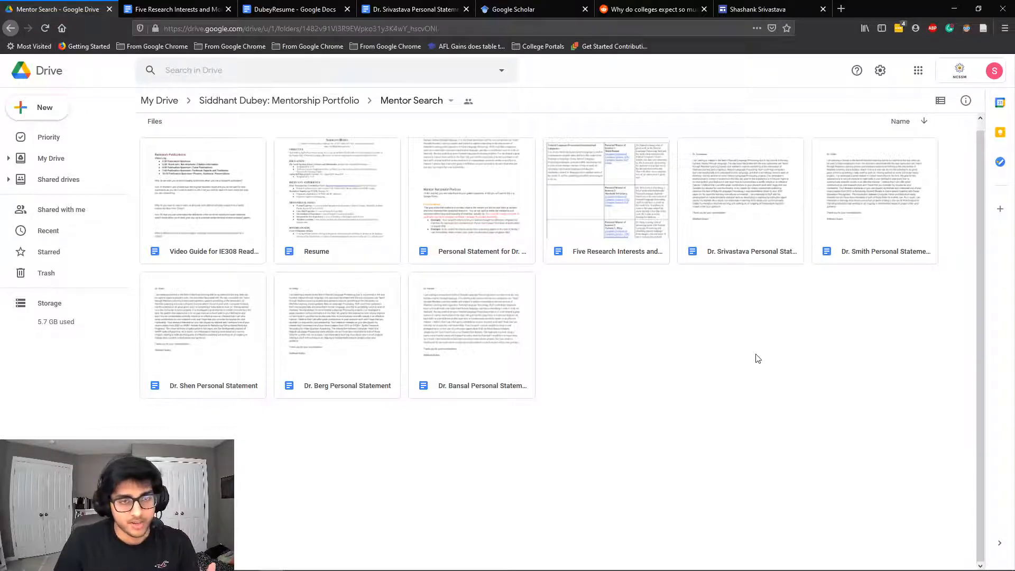
mouse_move(787, 421)
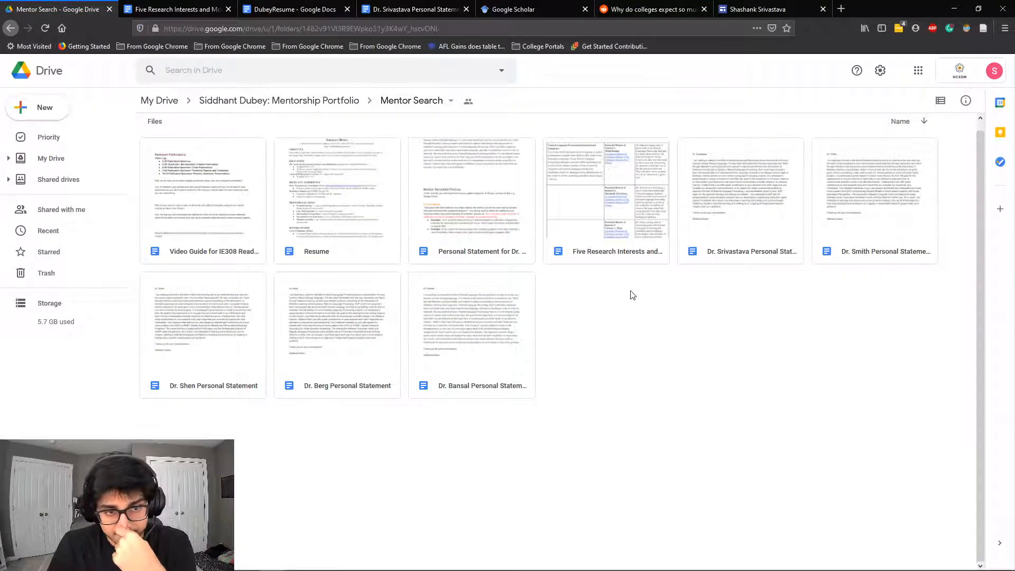
mouse_move(715, 291)
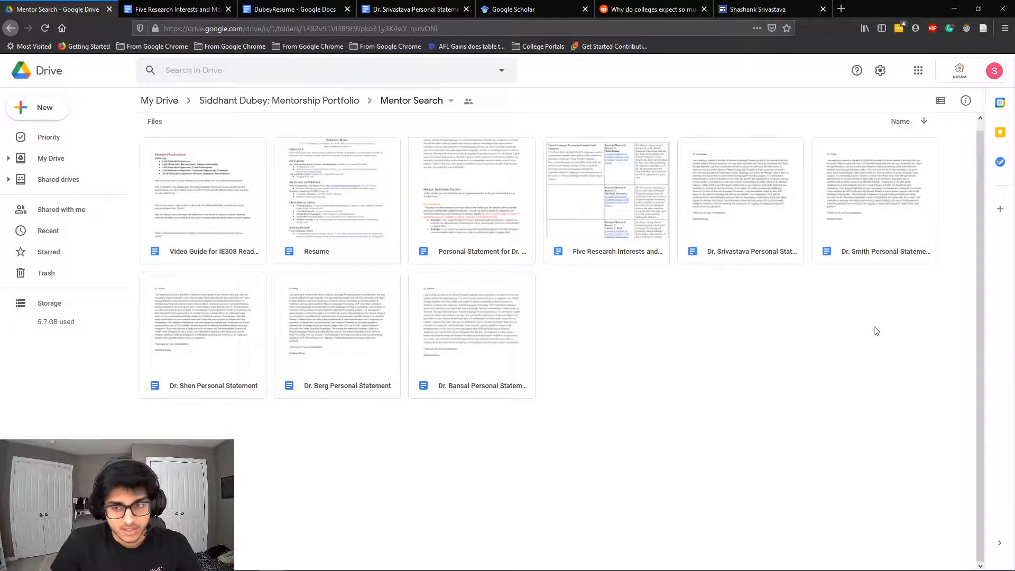
mouse_move(801, 343)
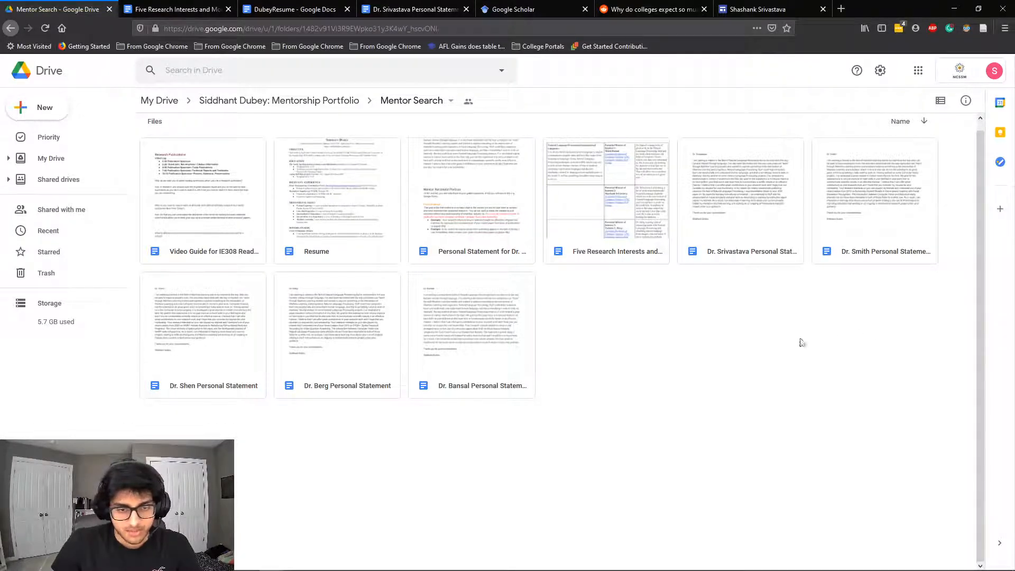